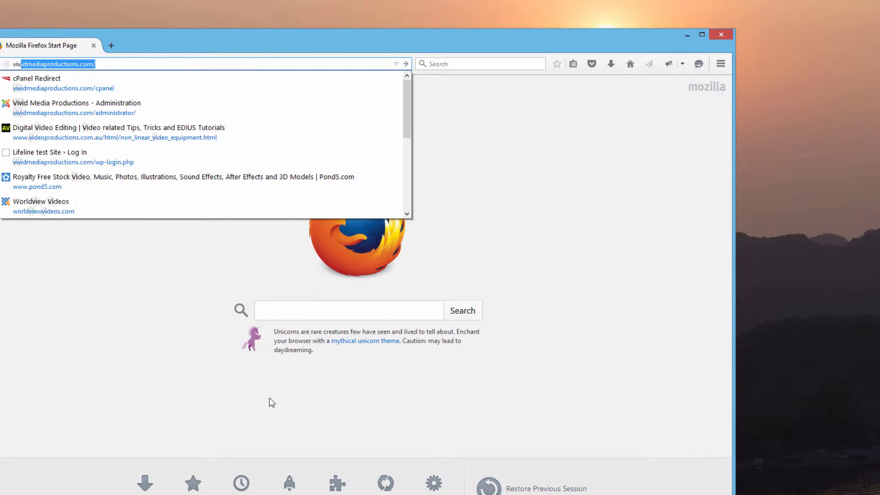
# Log in to the Joomla administrator backend at /administrator with the saved username.
pyautogui.click(73, 107)
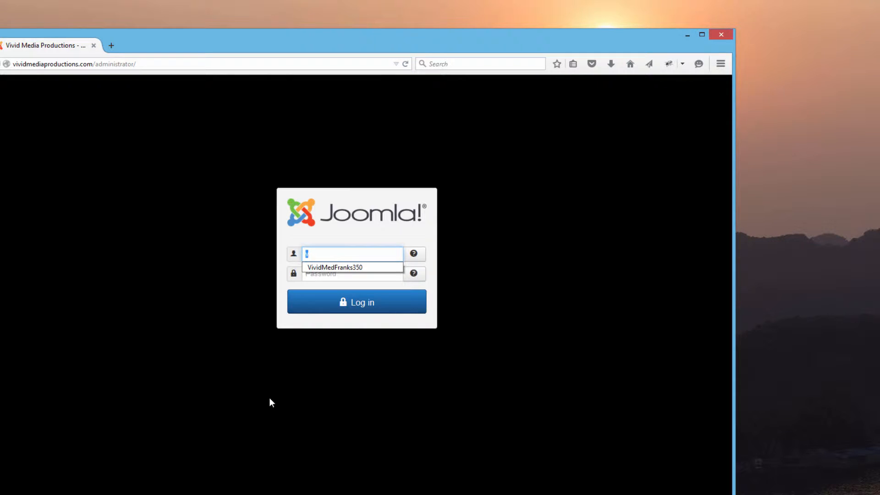
pyautogui.click(357, 302)
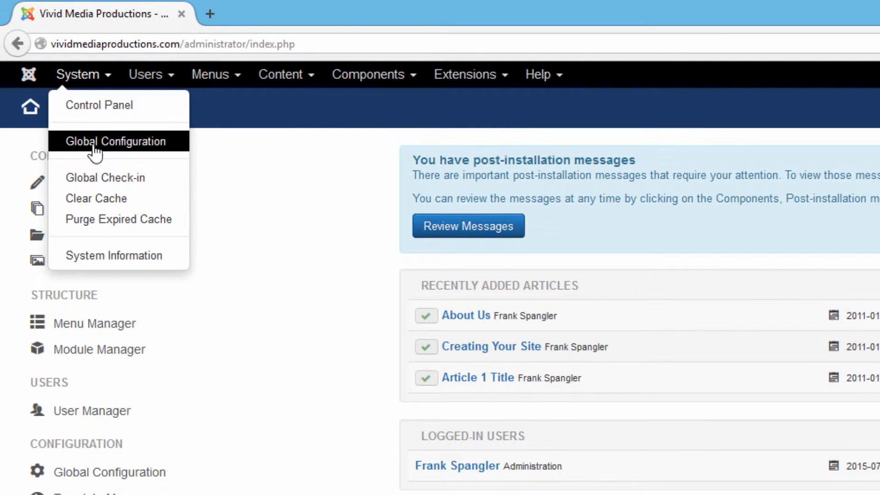
# Set the Default Editor to 'Editor - JCE' in Global Configuration and save & close.
pyautogui.click(116, 141)
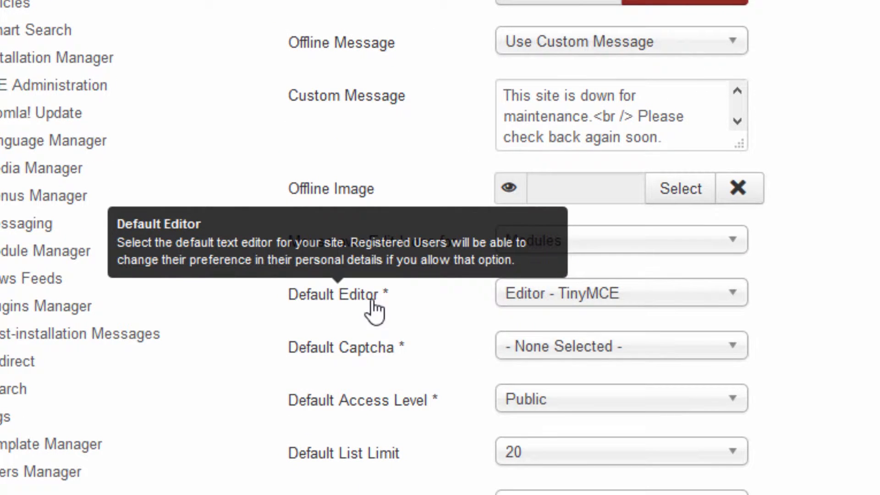
pyautogui.moveTo(732, 312)
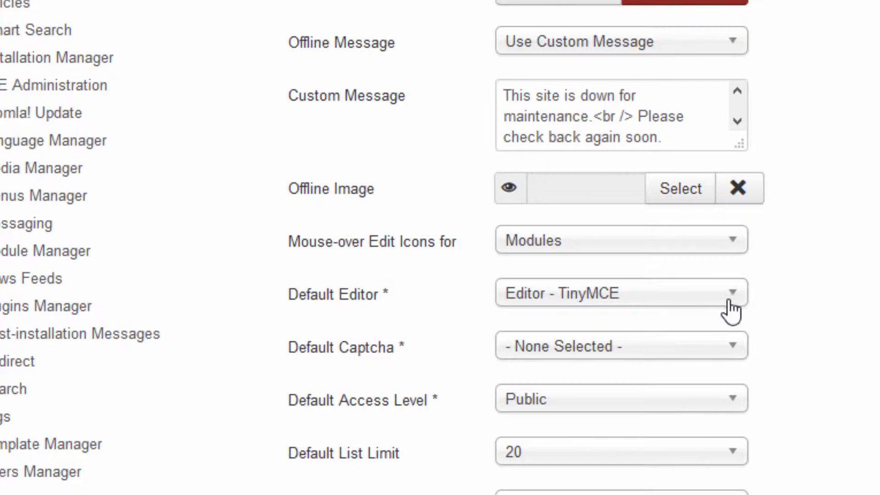
pyautogui.click(617, 292)
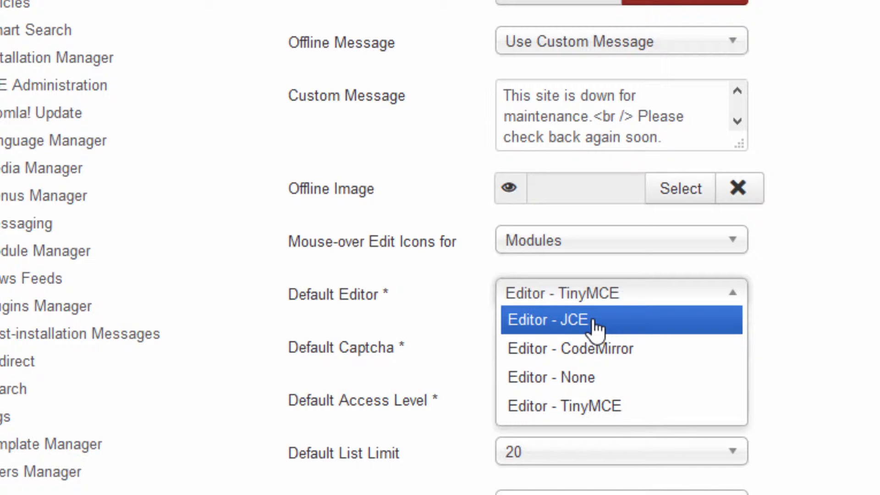
pyautogui.click(548, 320)
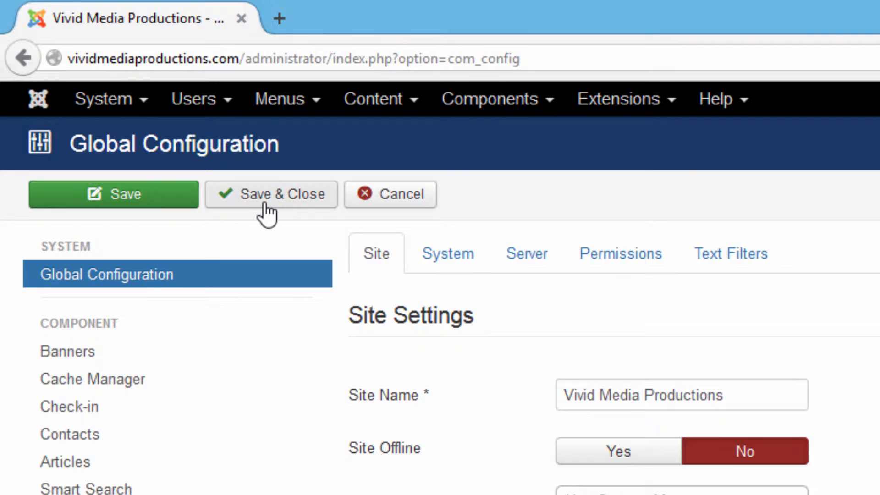
pyautogui.click(270, 194)
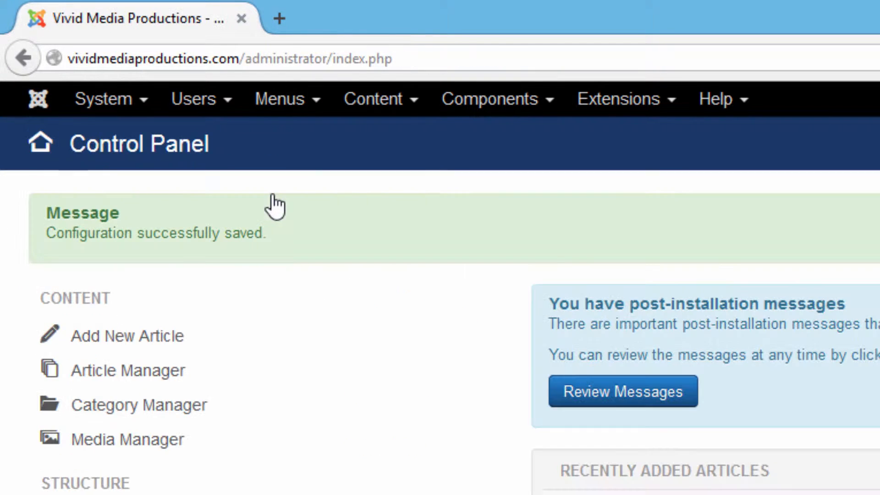
pyautogui.moveTo(398, 110)
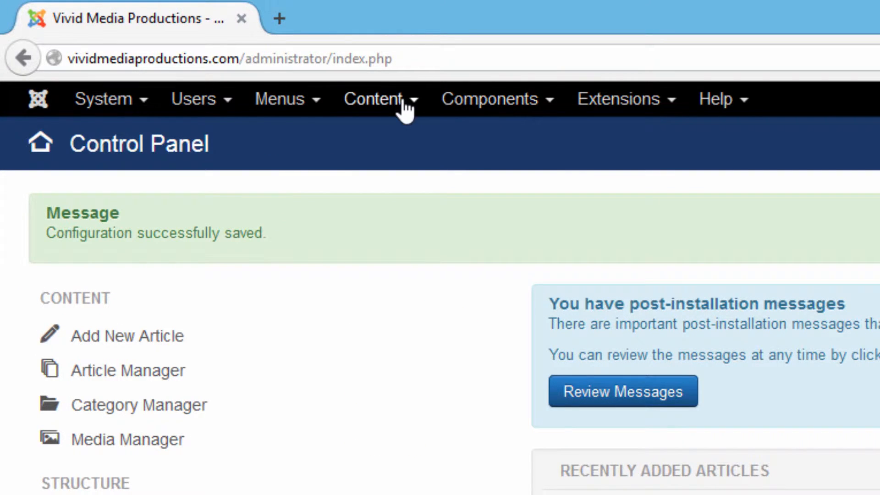
# Open the About Us article from the Article Manager's article list.
pyautogui.click(373, 99)
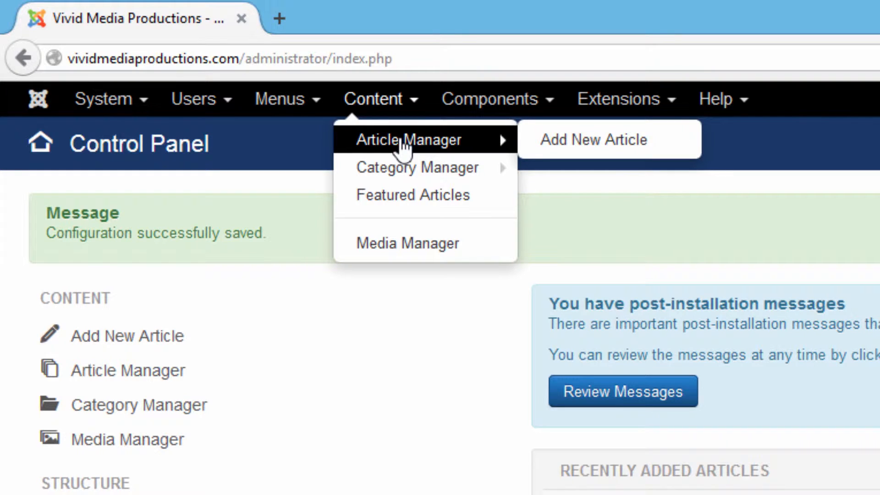
pyautogui.moveTo(564, 146)
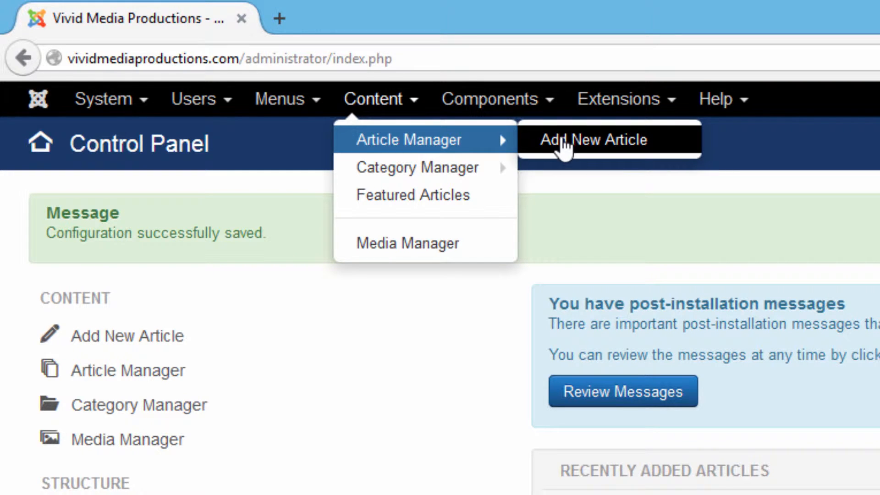
pyautogui.moveTo(409, 140)
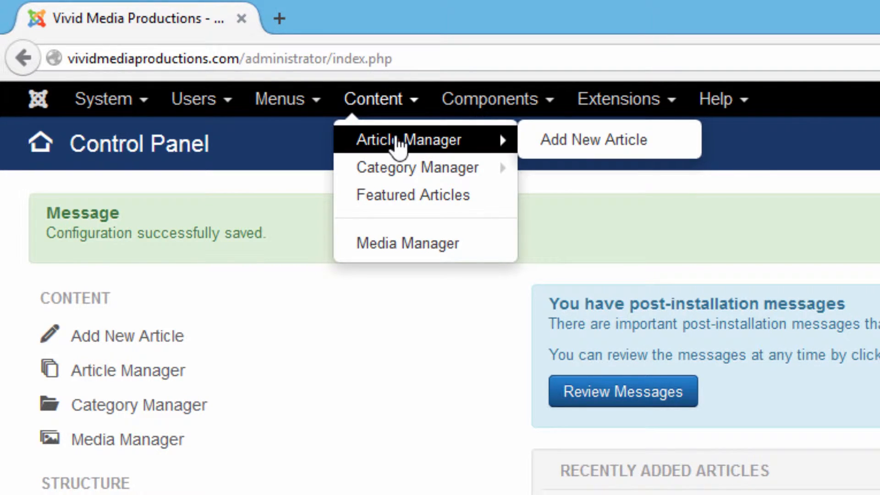
pyautogui.click(408, 140)
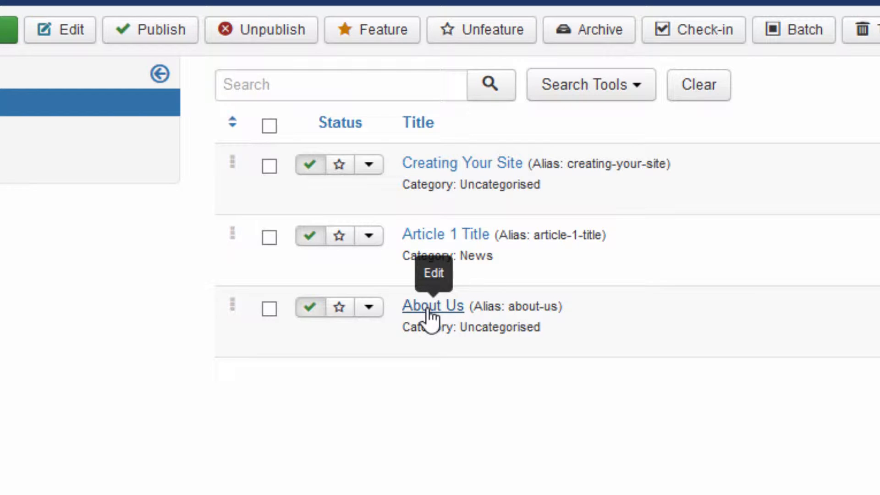
pyautogui.click(433, 305)
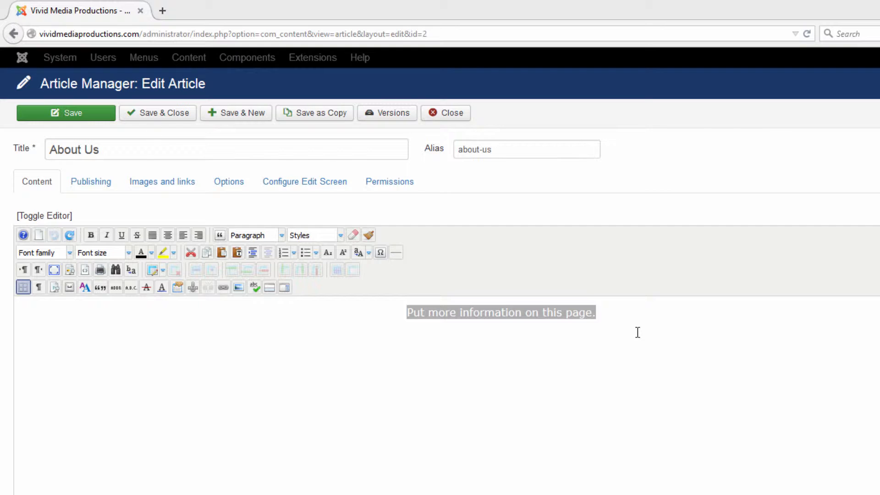
pyautogui.moveTo(675, 407)
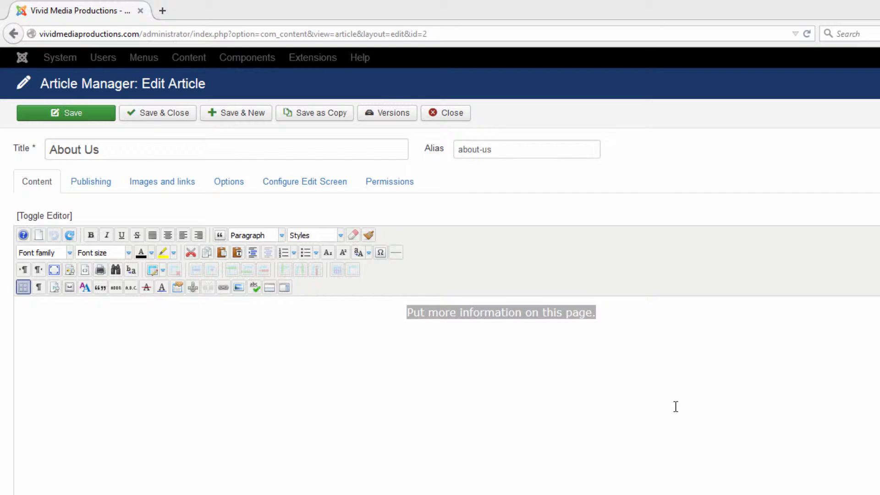
pyautogui.moveTo(643, 407)
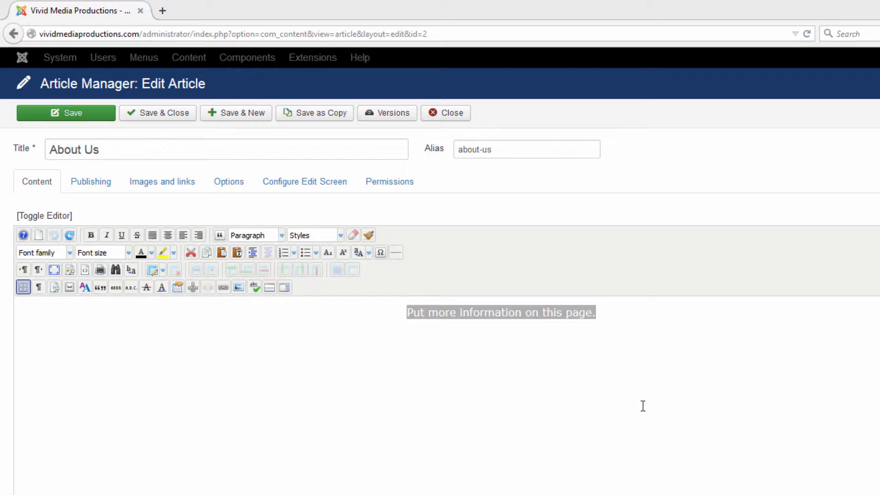
pyautogui.moveTo(668, 392)
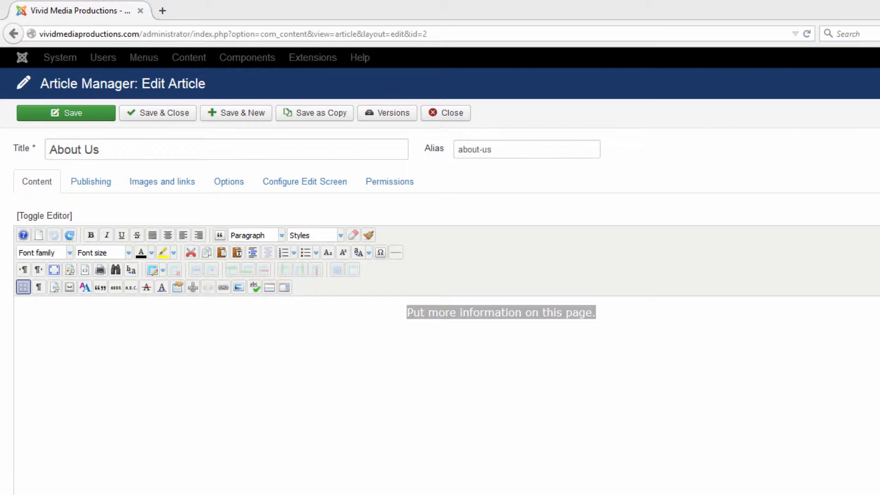
# Type 'For example we could just type our information in right here.' and enable spell checking.
pyautogui.write('for example we could just type our info')
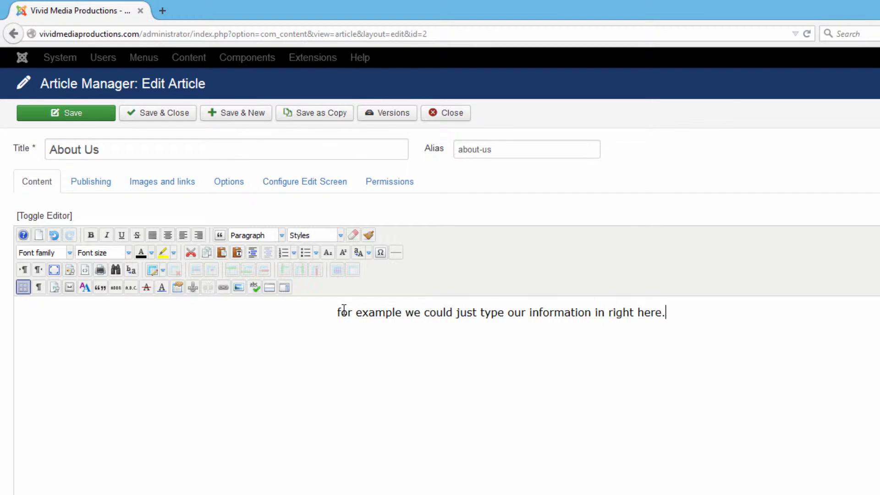
pyautogui.scroll(-3)
pyautogui.write('F')
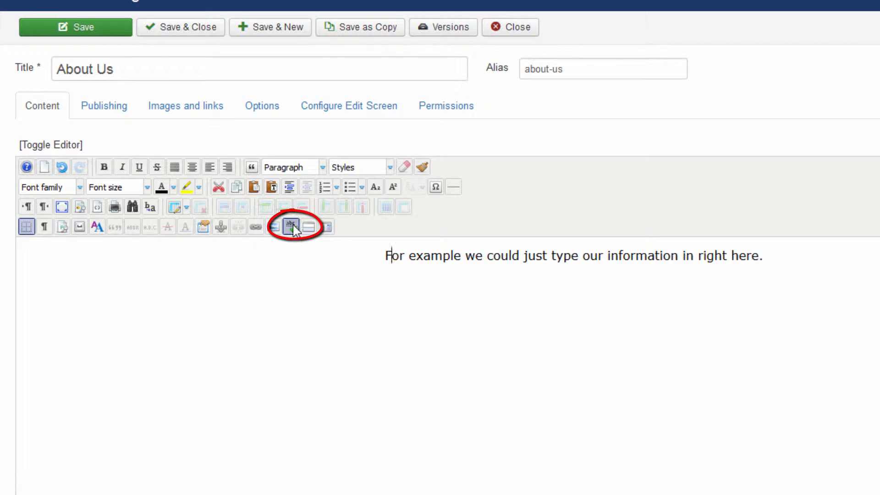
pyautogui.click(290, 228)
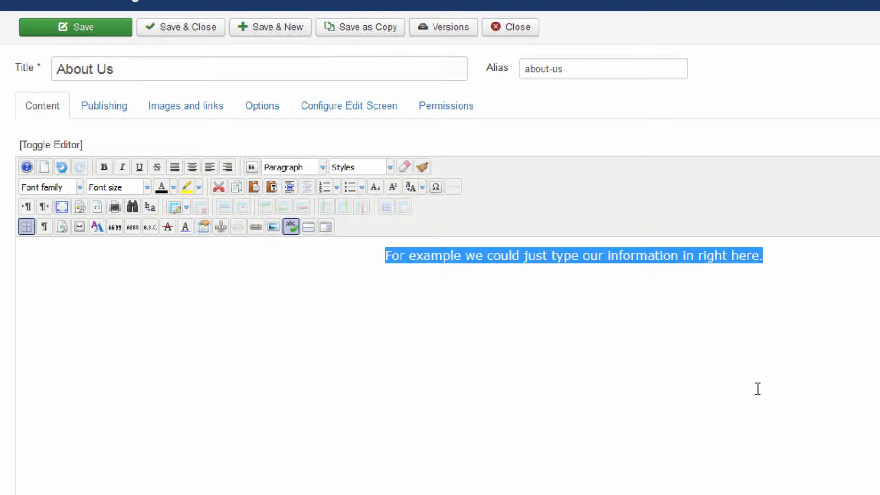
pyautogui.moveTo(440, 422)
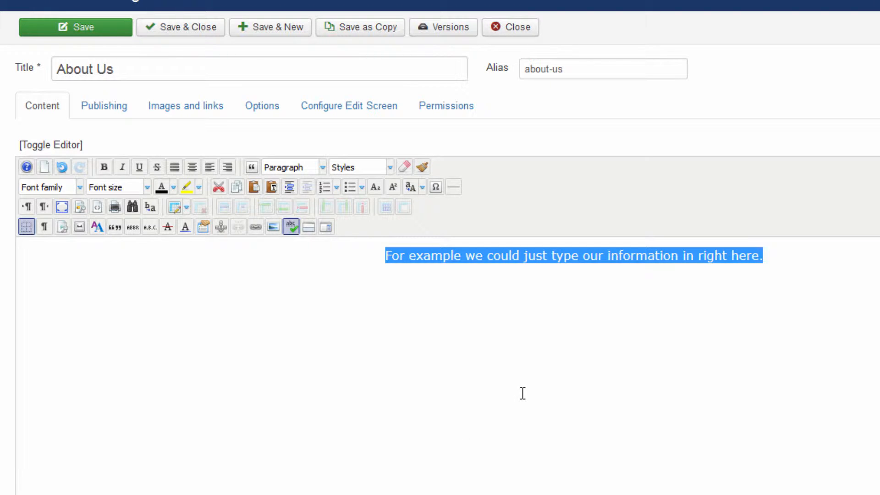
# Left-align the typed sentence instead of centering it.
pyautogui.click(192, 167)
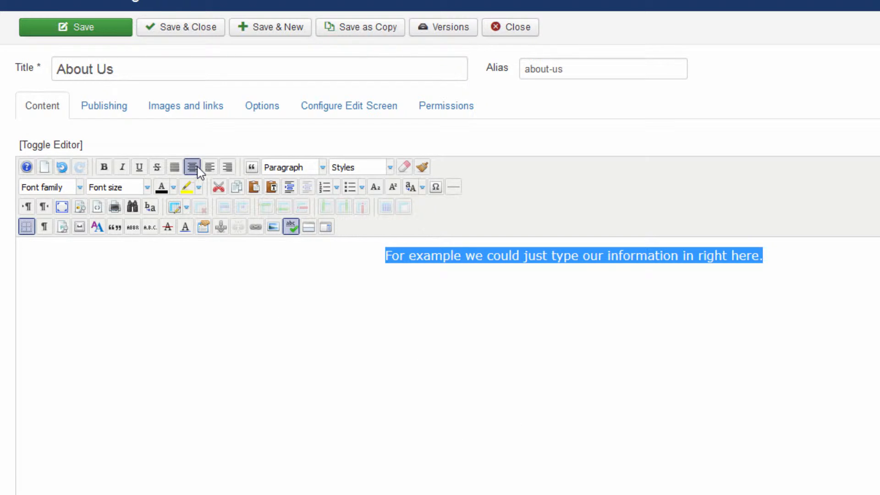
pyautogui.click(210, 167)
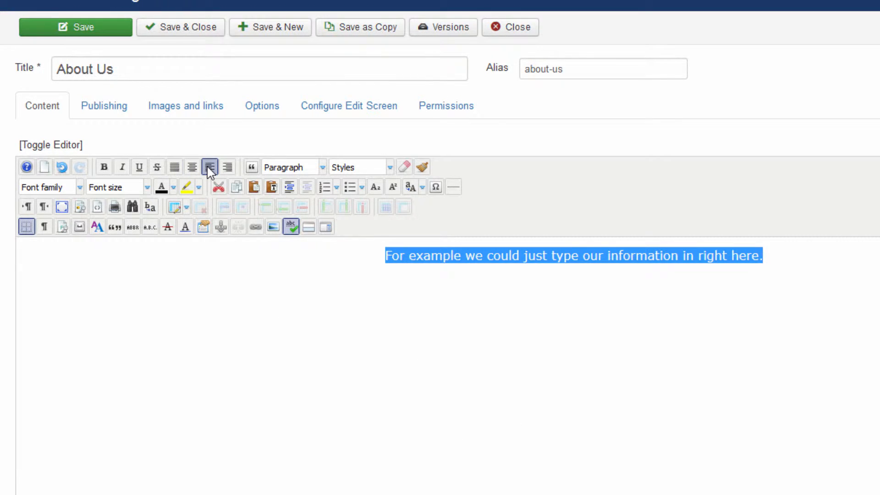
pyautogui.click(209, 167)
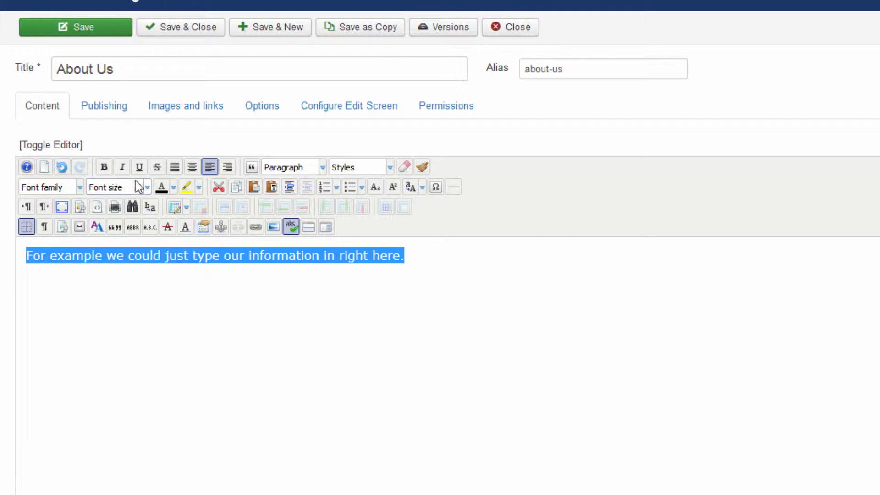
# Try an 18pt font size on the sentence, then set it back to 12pt.
pyautogui.click(115, 187)
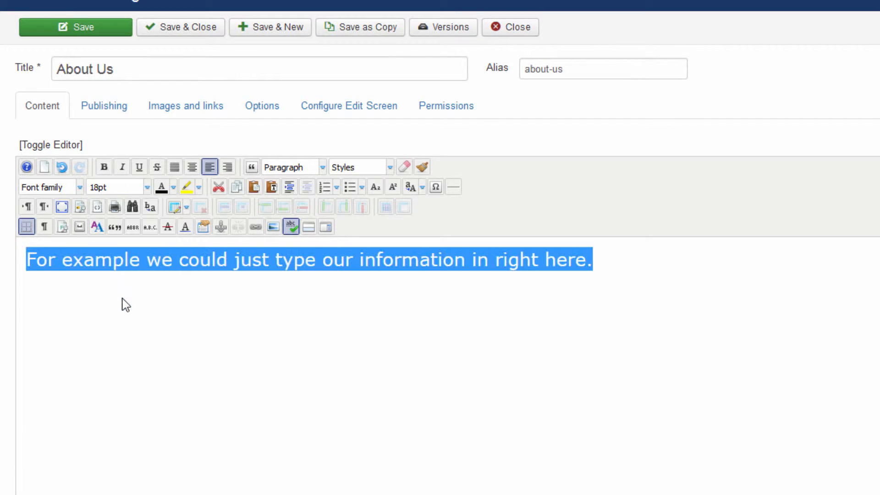
pyautogui.click(143, 186)
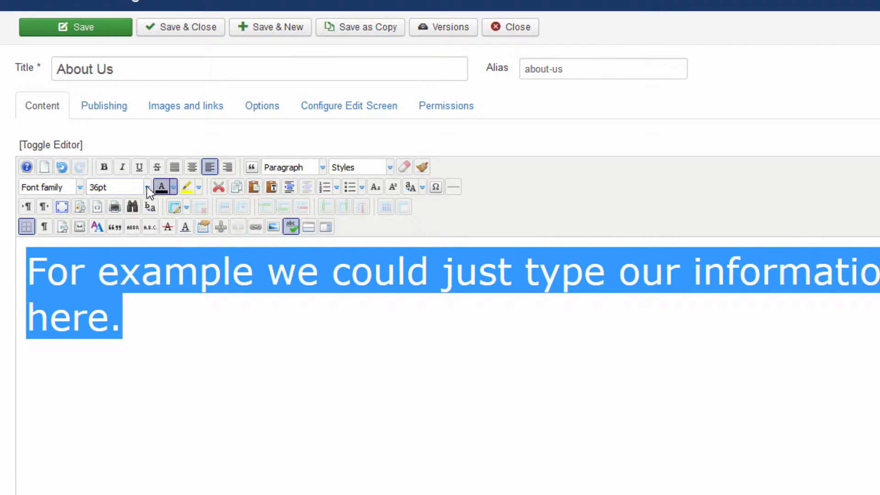
pyautogui.click(146, 187)
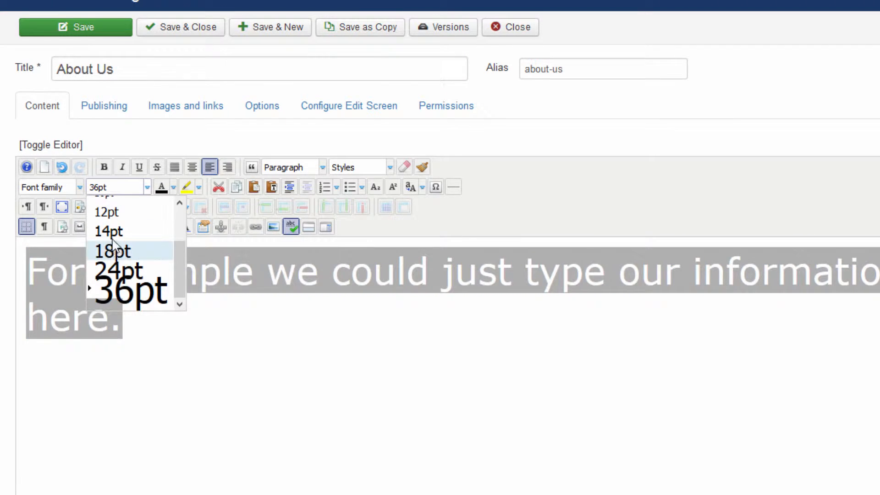
pyautogui.click(107, 212)
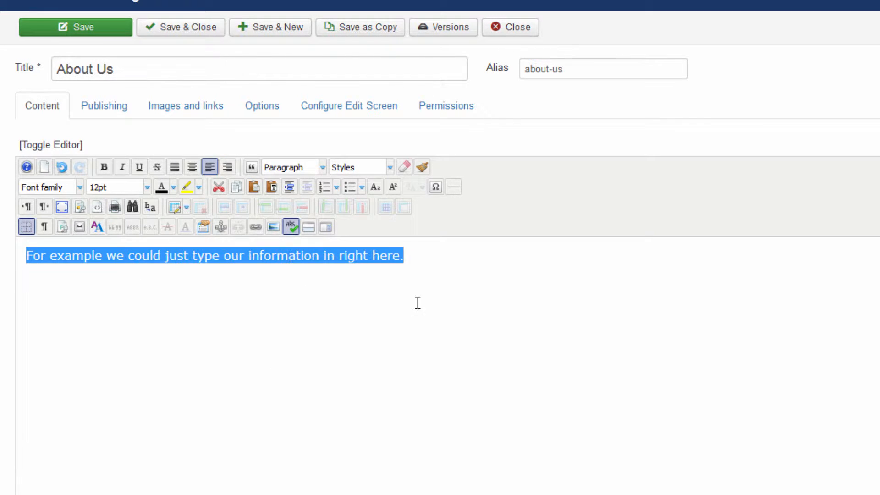
# Make the sentence bold and underlined, and add a superscript mark.
pyautogui.click(121, 168)
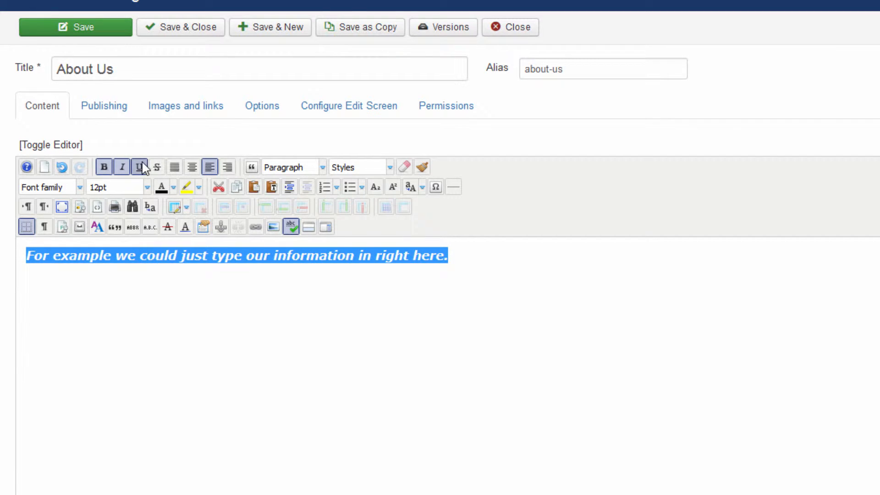
pyautogui.click(138, 167)
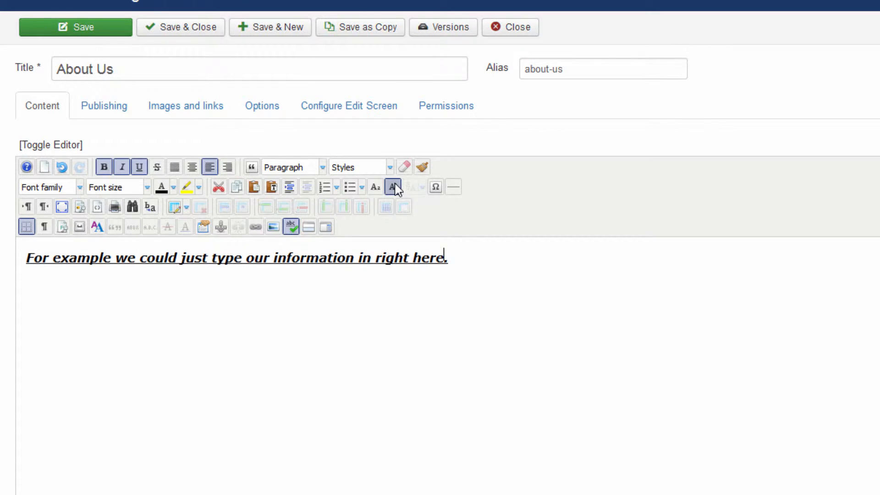
pyautogui.click(393, 187)
pyautogui.write('7')
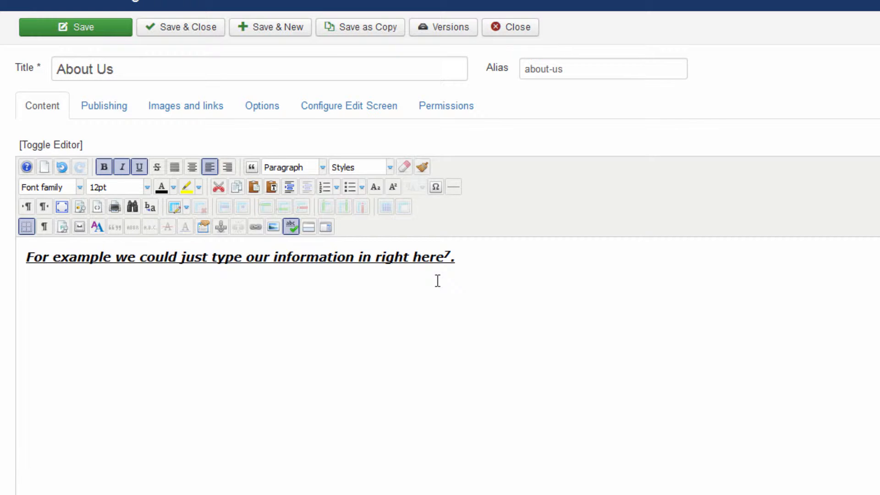
pyautogui.moveTo(513, 267)
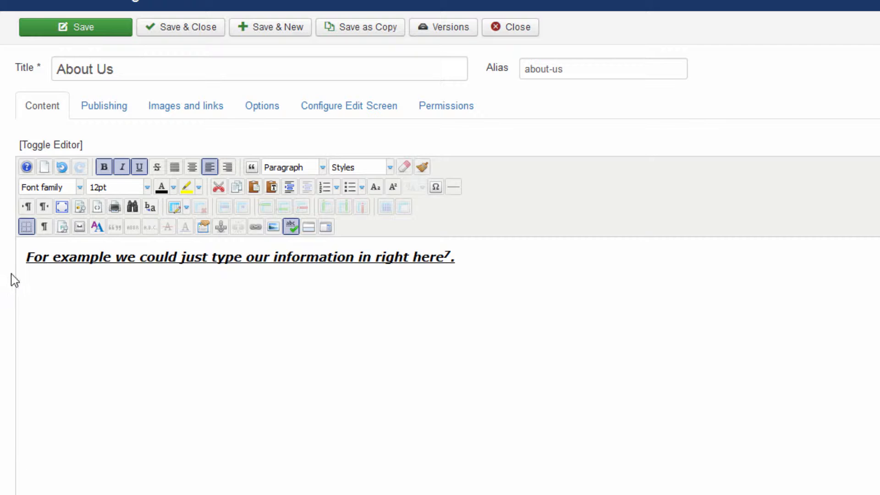
pyautogui.moveTo(649, 452)
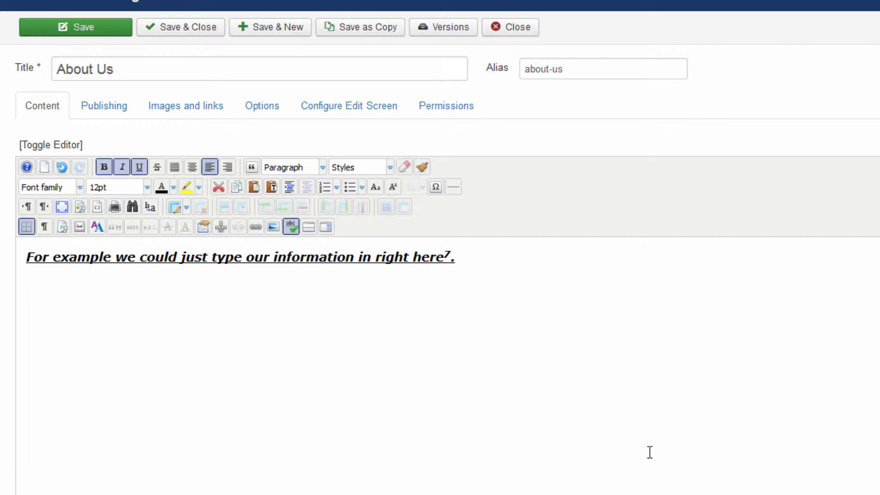
pyautogui.moveTo(578, 340)
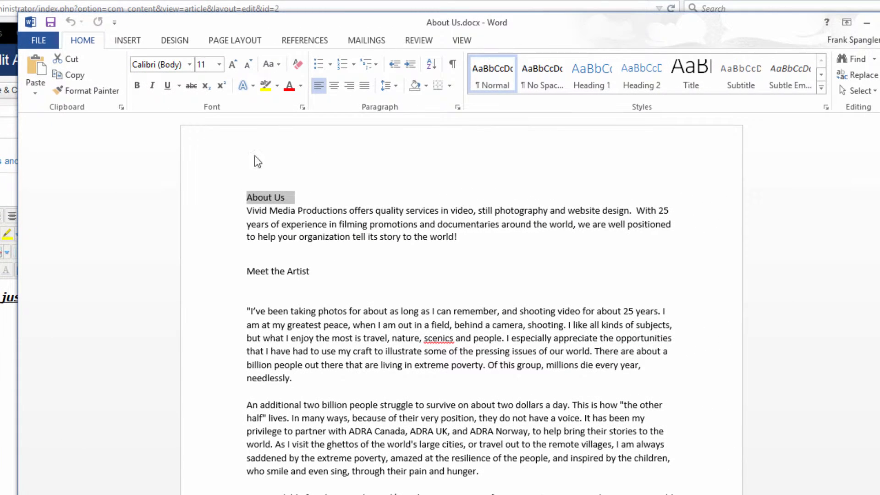
pyautogui.moveTo(845, 228)
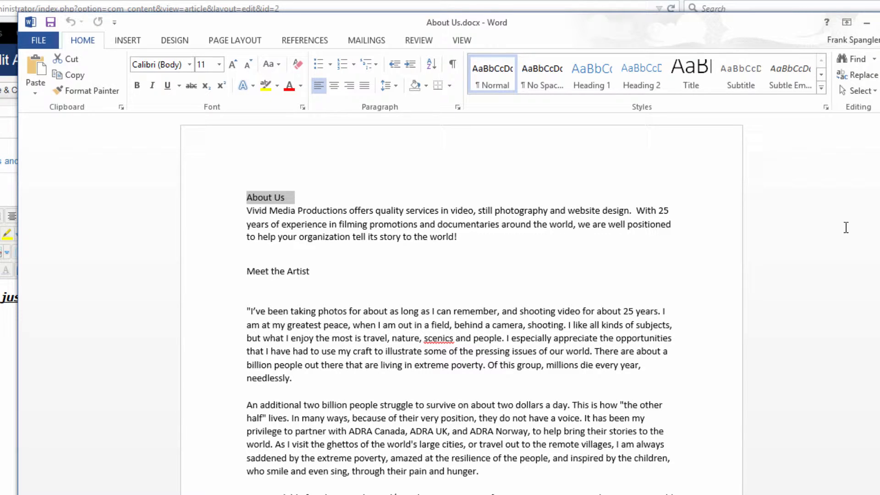
pyautogui.moveTo(712, 184)
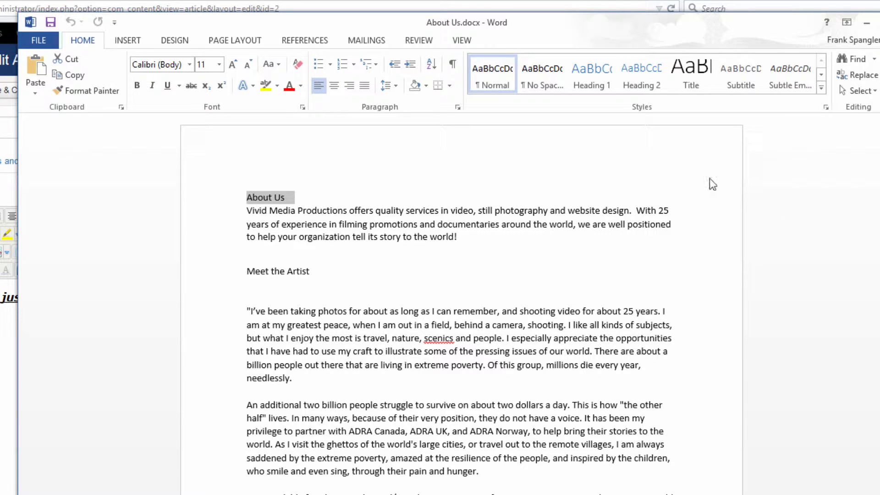
pyautogui.moveTo(749, 190)
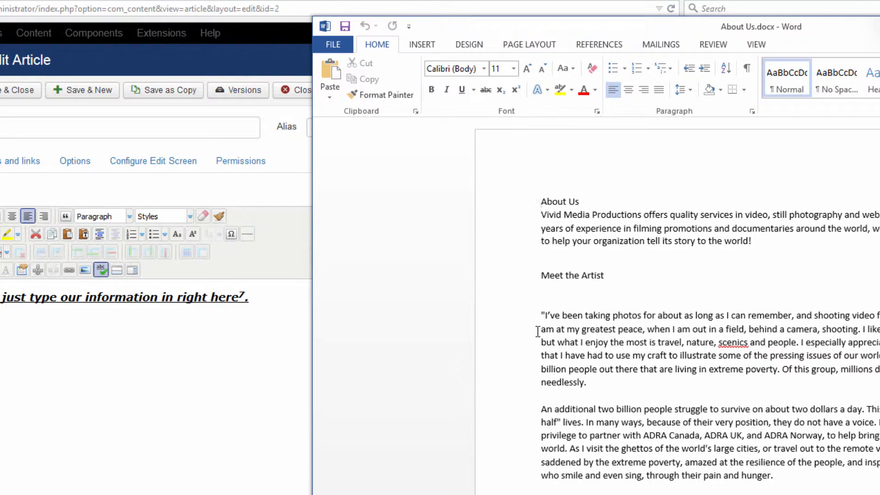
pyautogui.moveTo(530, 200)
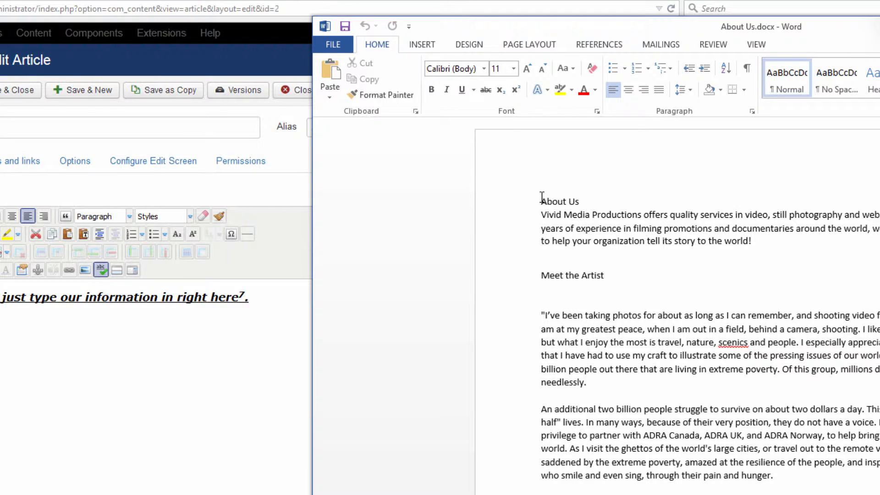
# Scroll down to view more of the About Us text.
pyautogui.scroll(-3)
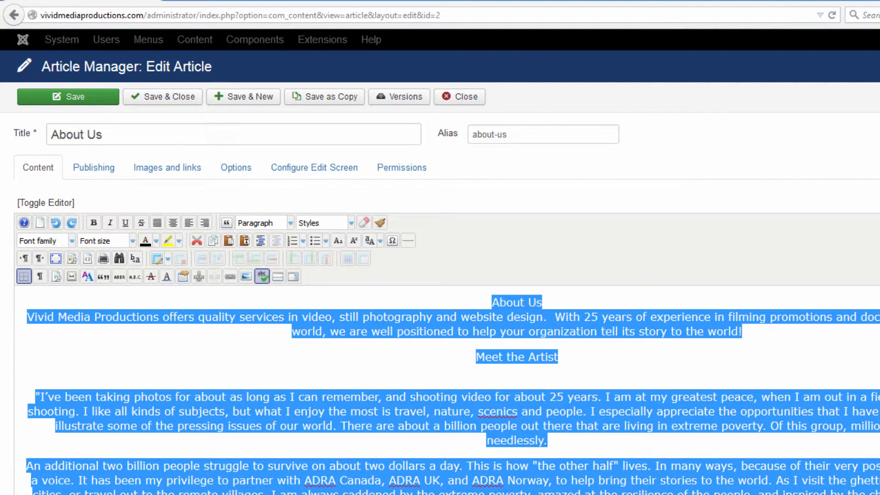
pyautogui.moveTo(185, 252)
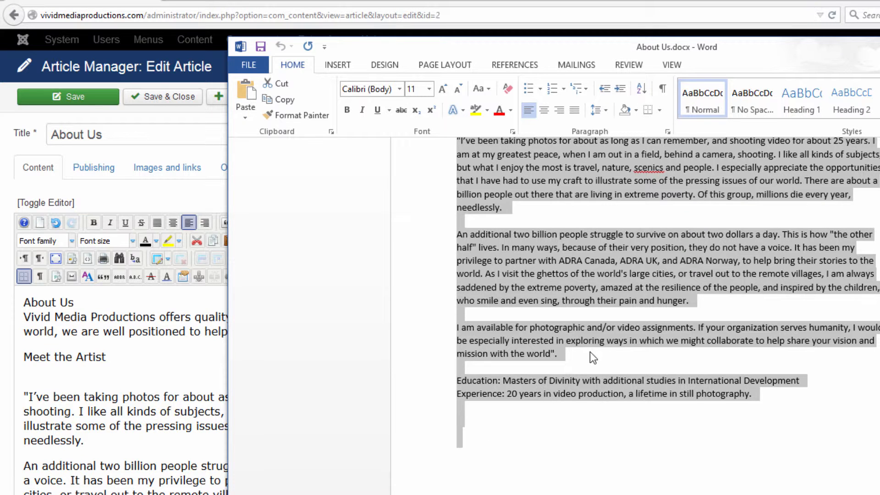
pyautogui.moveTo(801, 66)
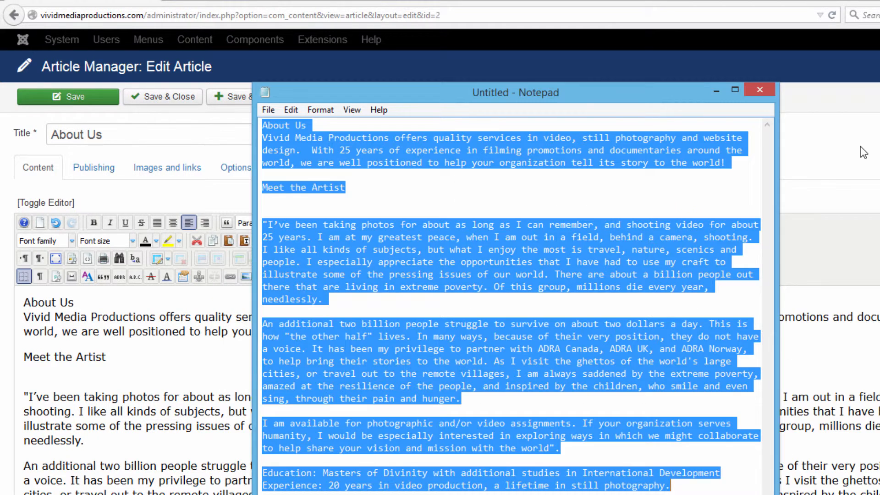
# Copy the plain-text About Us text from Notepad.
pyautogui.click(759, 89)
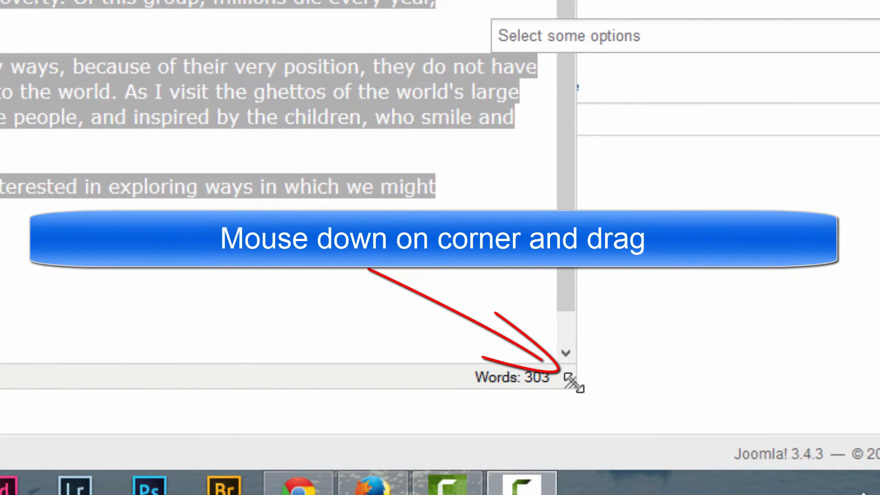
# Drag the editor's bottom-right resize handle to make the article area taller.
pyautogui.moveTo(575, 385); pyautogui.dragTo(654, 345)
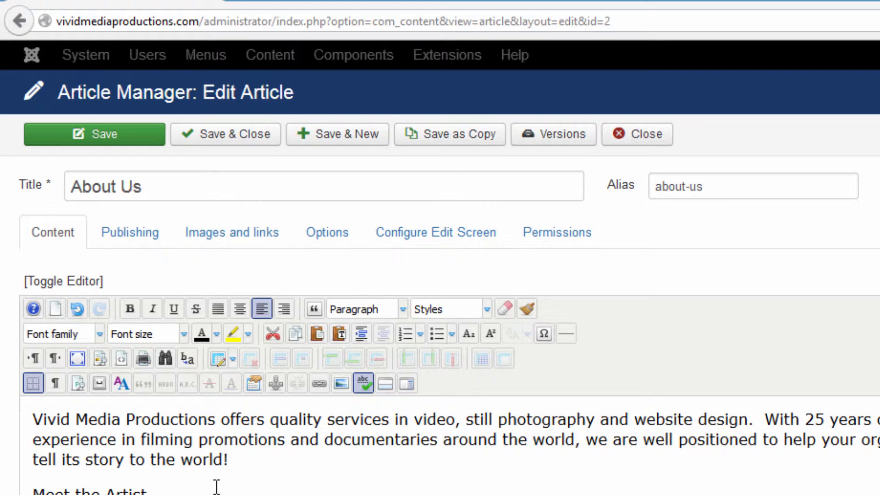
# Scroll down through the article text to review it.
pyautogui.scroll(-3)
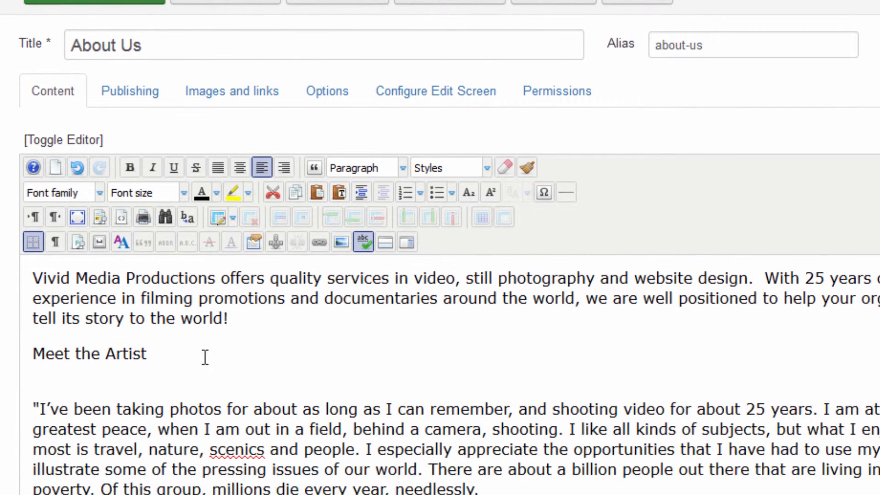
pyautogui.scroll(-3)
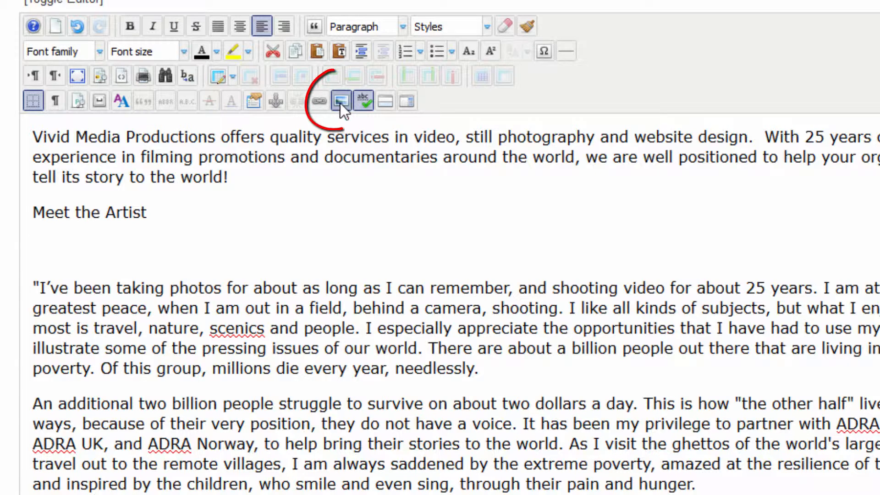
pyautogui.moveTo(341, 102)
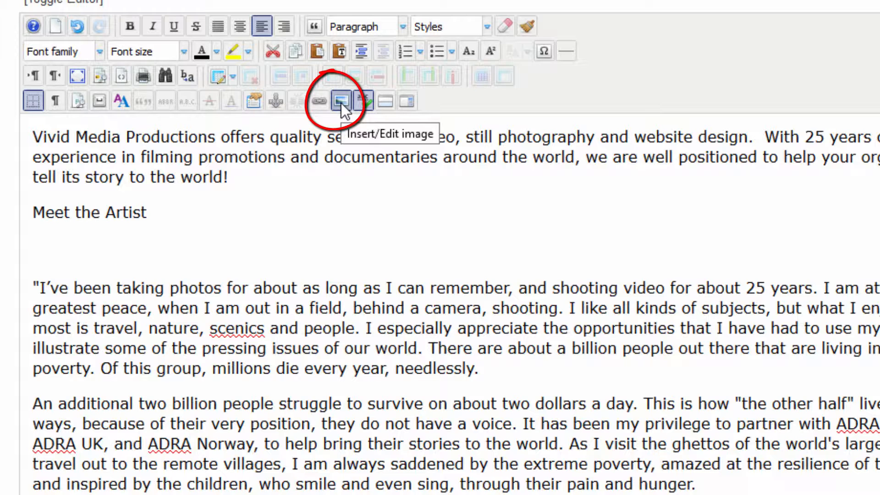
# Open the JCE Image Manager to insert a photo below Meet the Artist.
pyautogui.click(341, 100)
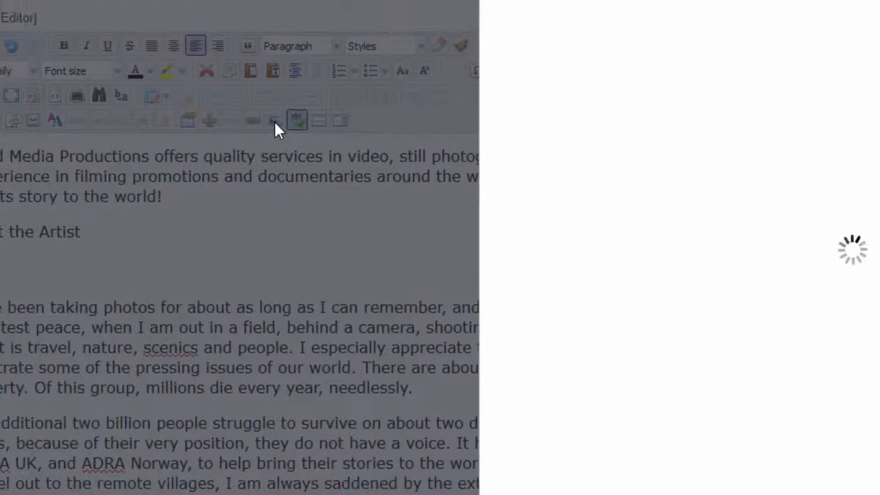
pyautogui.click(297, 120)
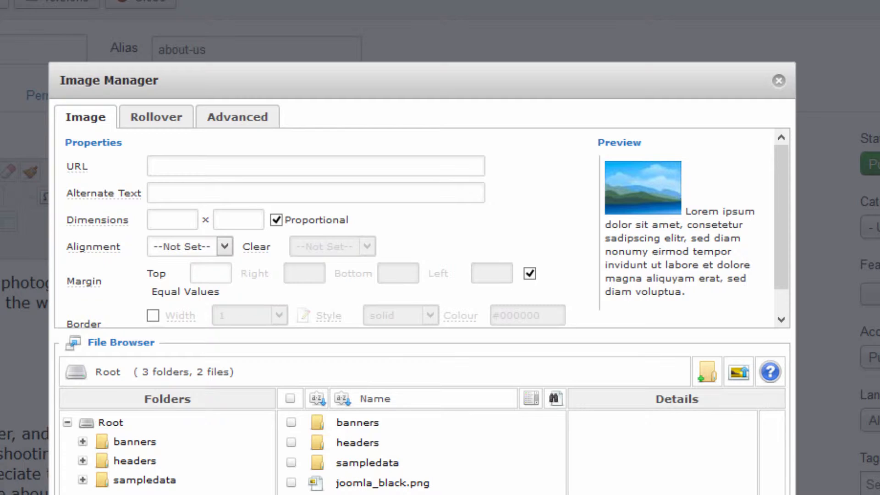
pyautogui.moveTo(702, 487)
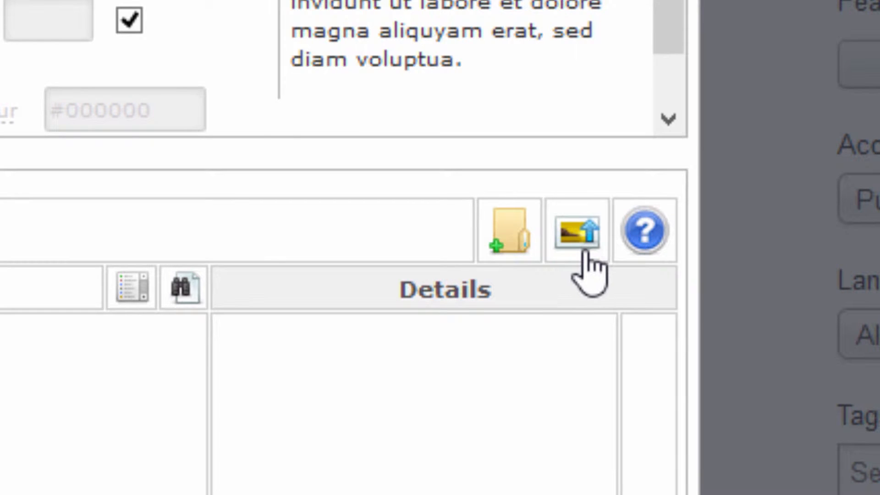
# Upload the artist photo 744632649_mWC4z-L-1.jpg and locate it in the File Browser list.
pyautogui.click(569, 232)
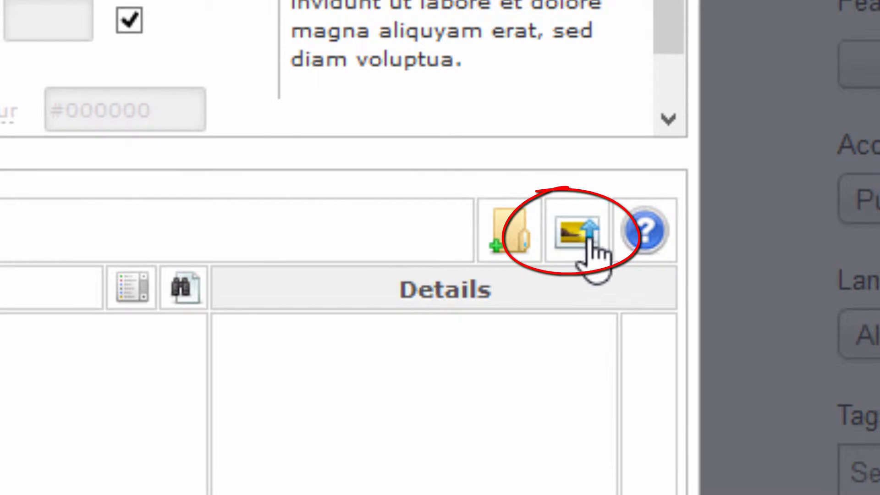
pyautogui.click(563, 230)
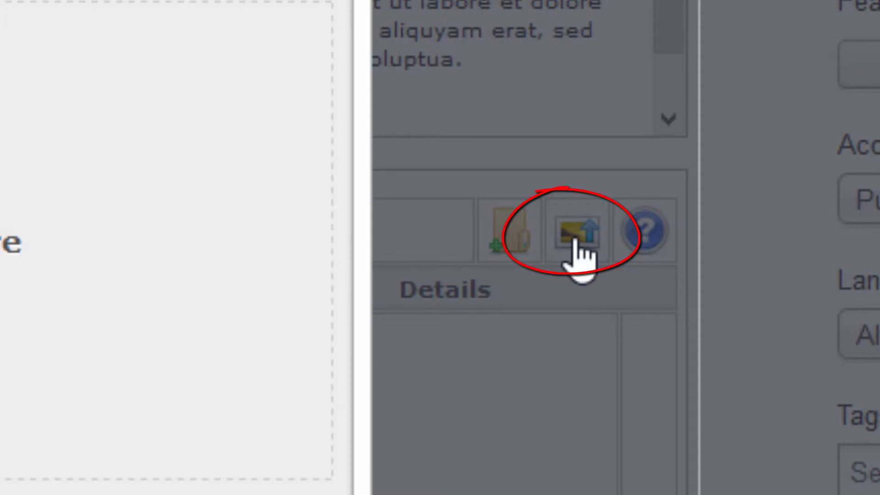
pyautogui.click(580, 230)
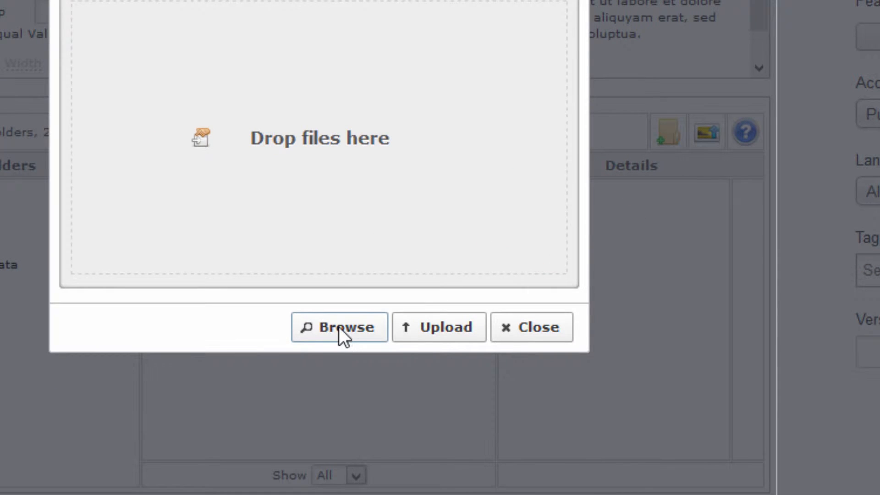
pyautogui.click(339, 326)
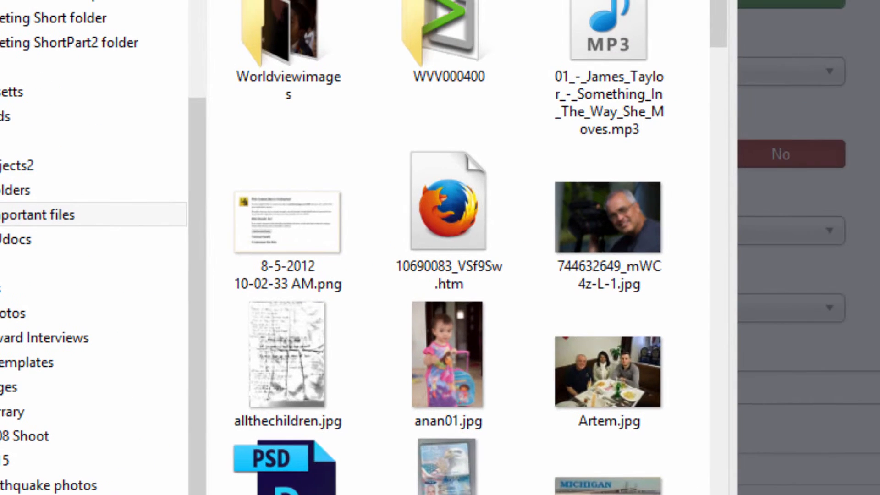
pyautogui.click(608, 219)
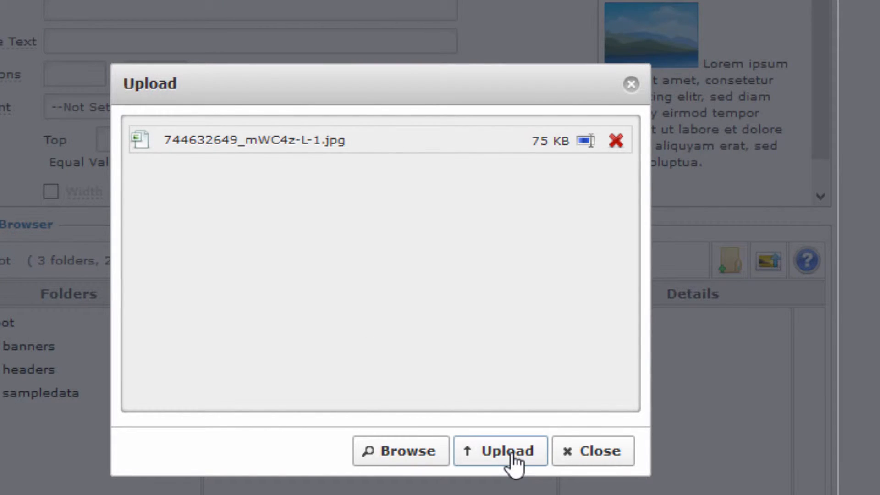
pyautogui.click(499, 450)
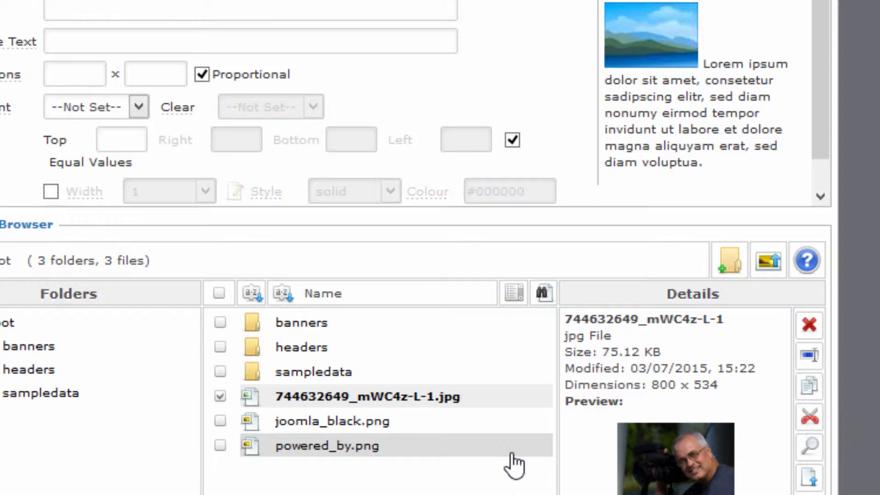
pyautogui.scroll(-3)
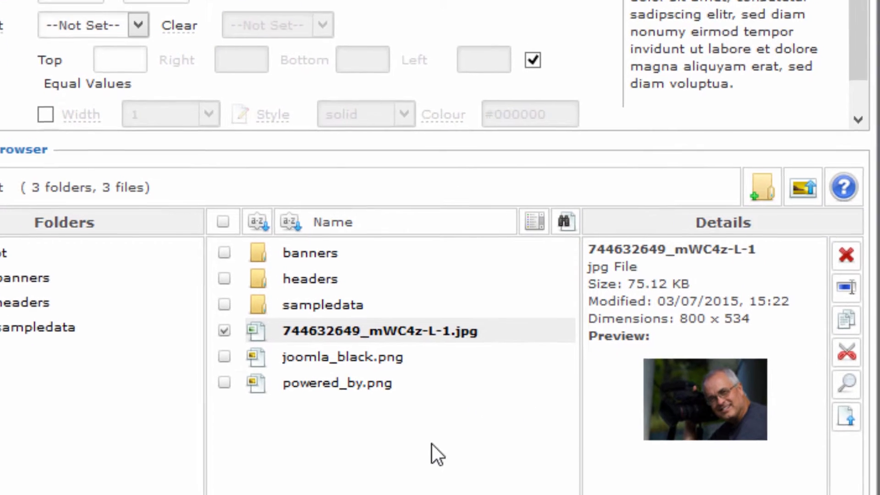
pyautogui.scroll(-3)
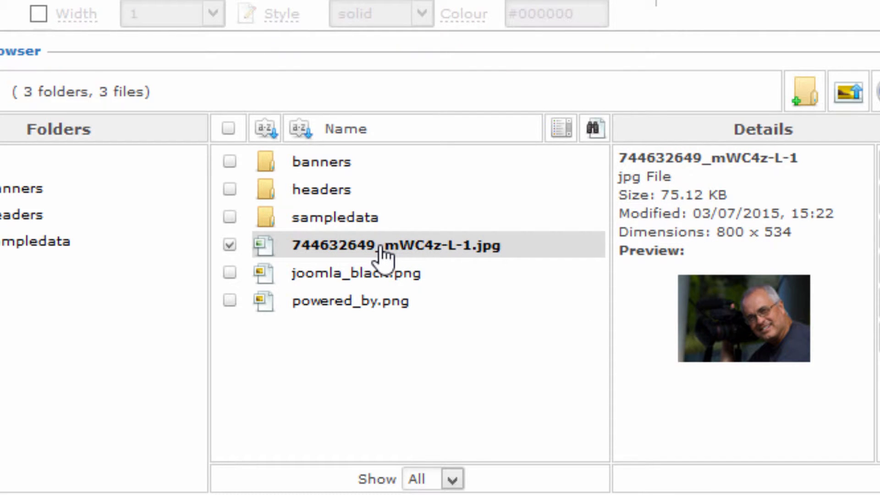
pyautogui.scroll(-3)
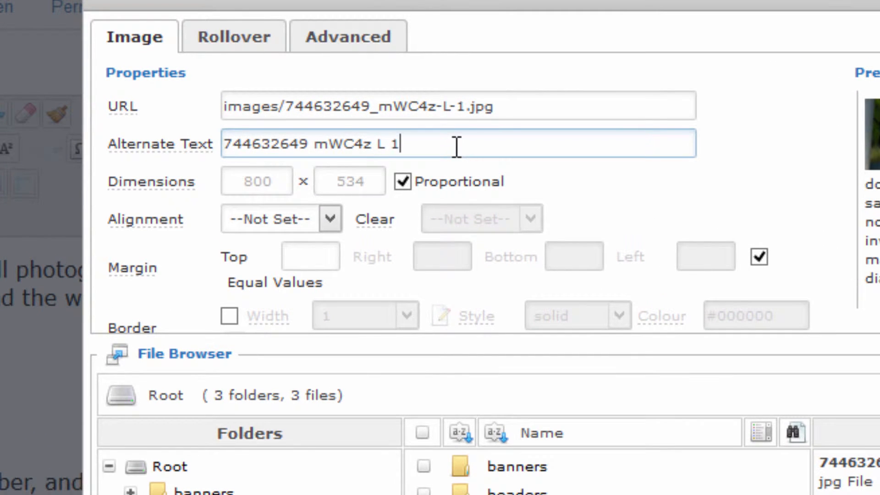
pyautogui.tripleClick(309, 144)
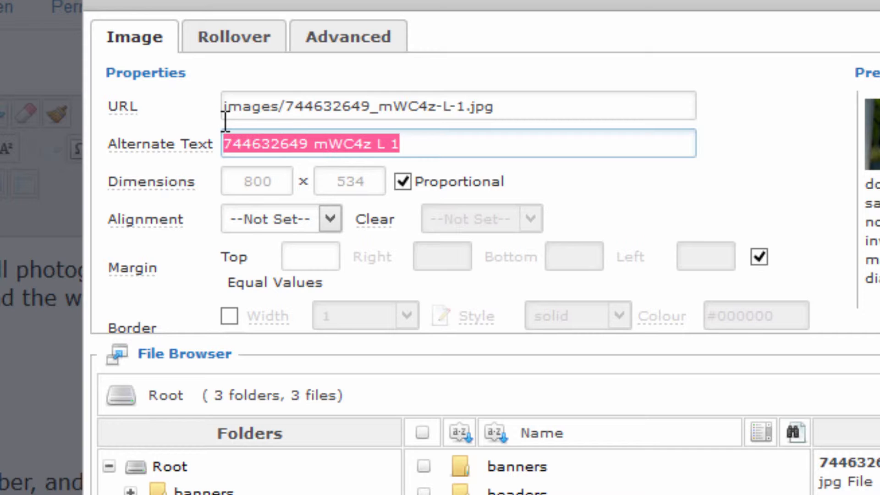
pyautogui.write('Frank Spangler')
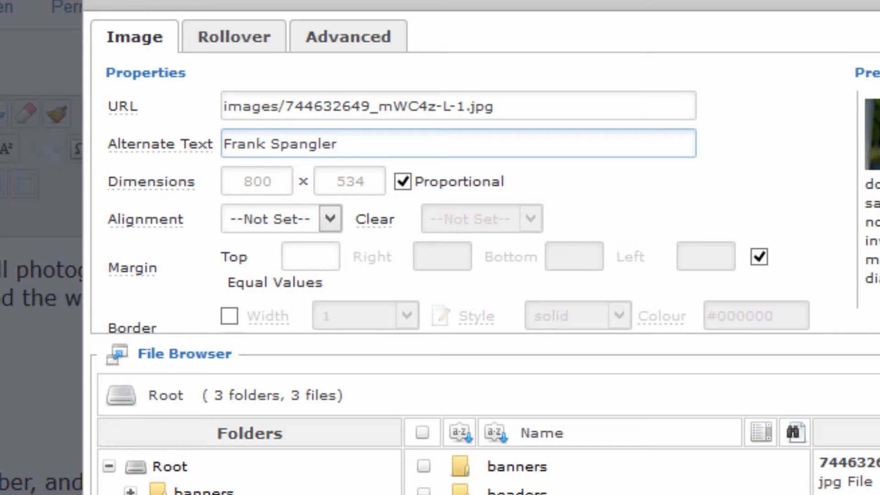
pyautogui.click(334, 144)
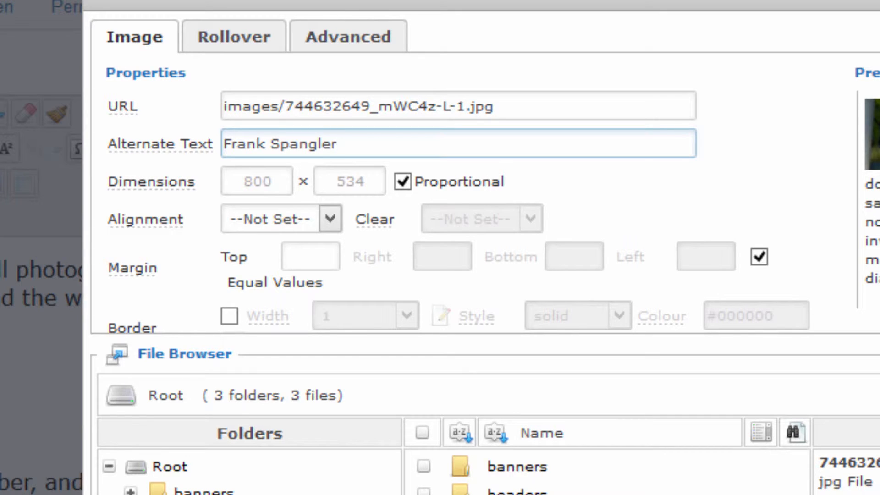
pyautogui.click(337, 145)
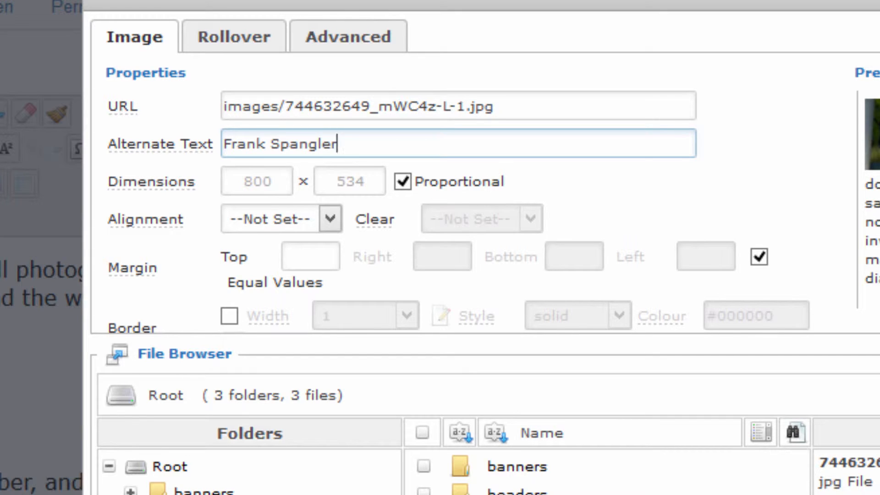
pyautogui.moveTo(372, 275)
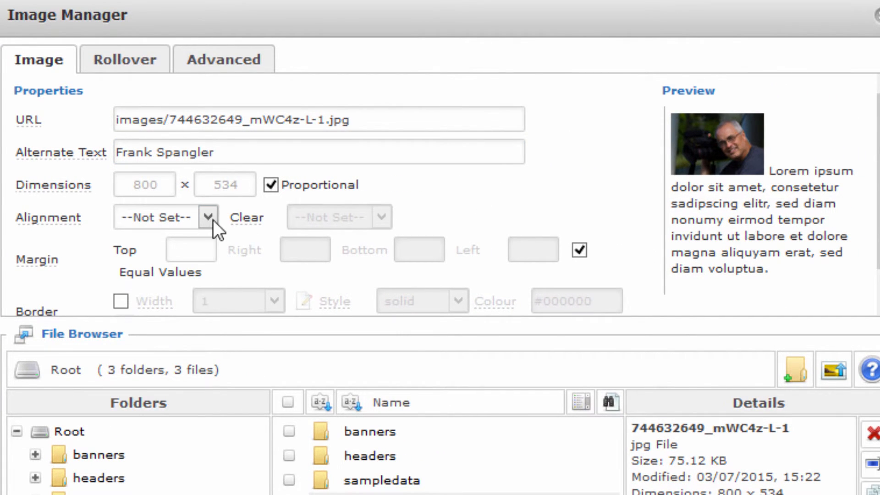
# Try Centre and Right alignment, then set the photo's alignment to Left.
pyautogui.click(165, 217)
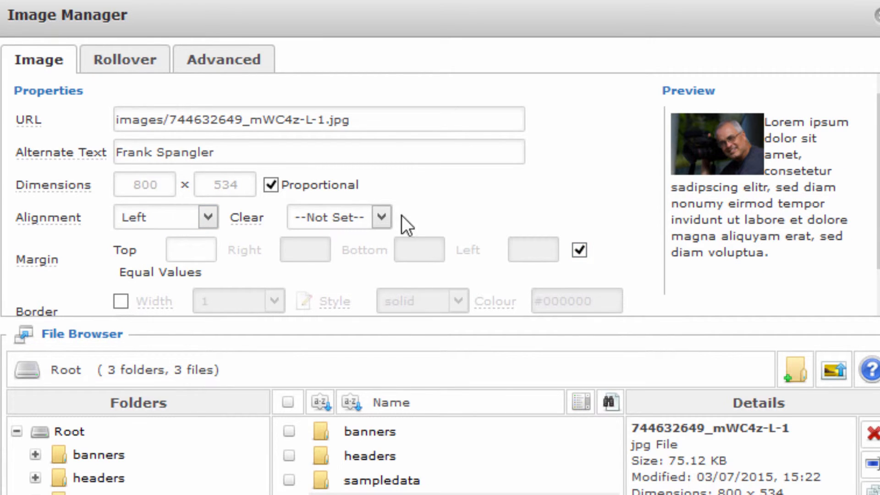
pyautogui.click(578, 250)
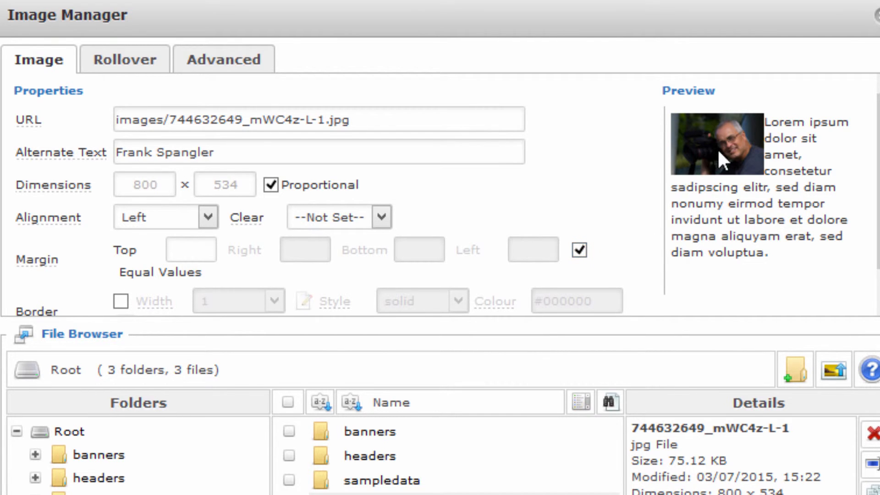
pyautogui.click(393, 454)
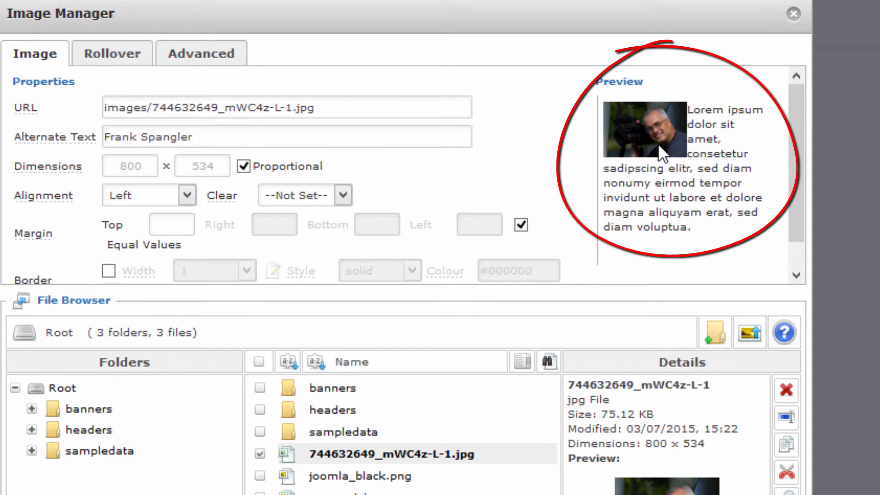
pyautogui.click(186, 195)
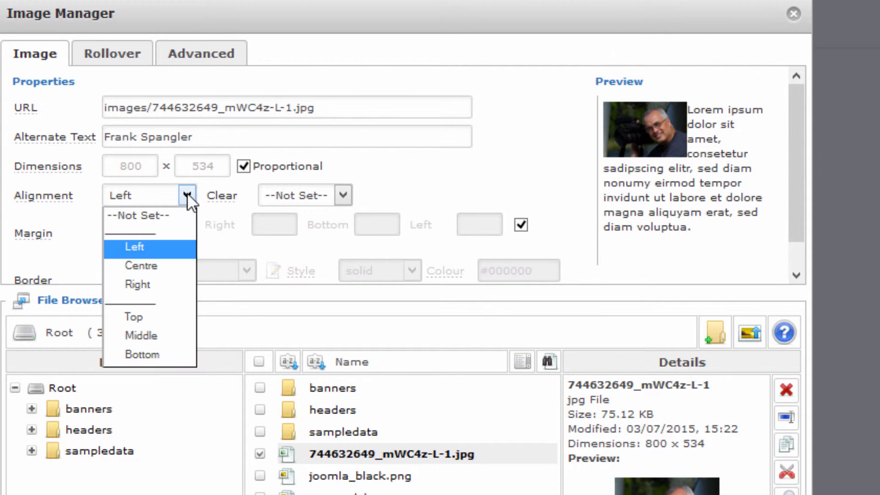
pyautogui.moveTo(146, 285)
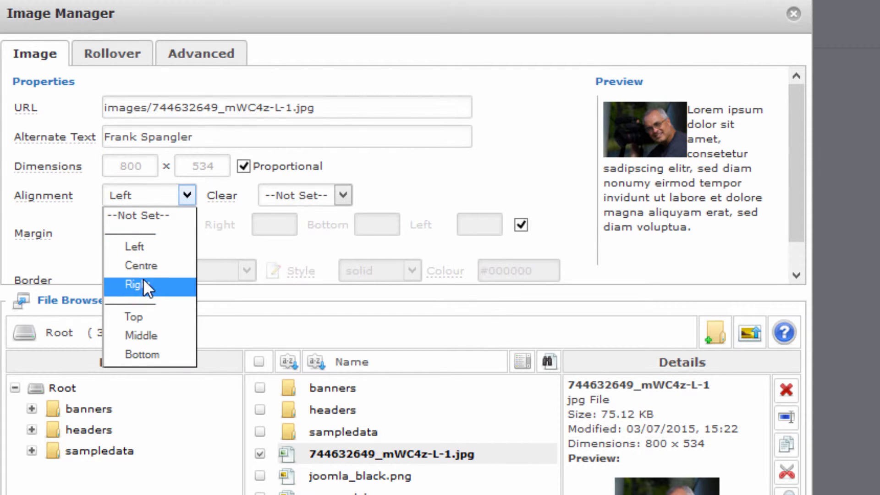
pyautogui.click(140, 265)
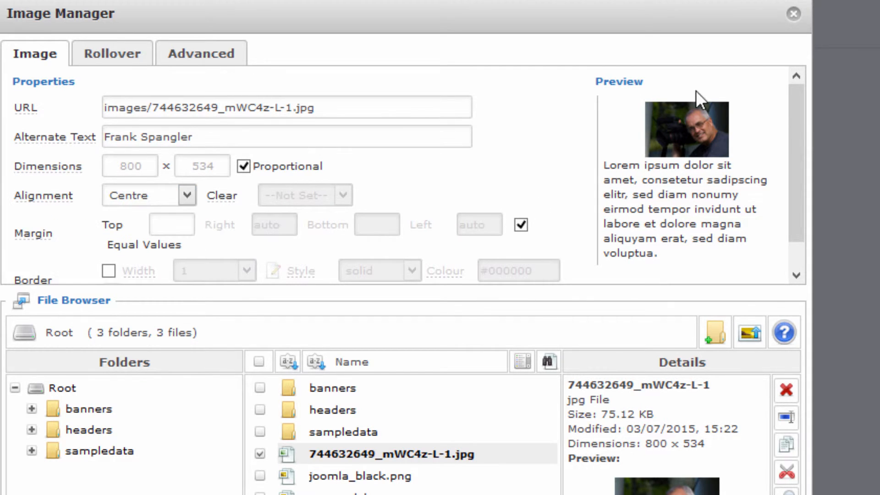
pyautogui.moveTo(776, 113)
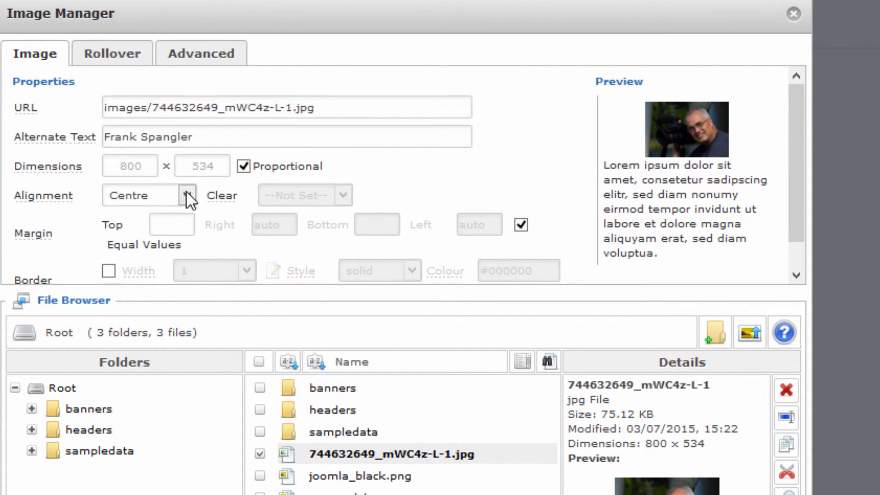
pyautogui.click(142, 196)
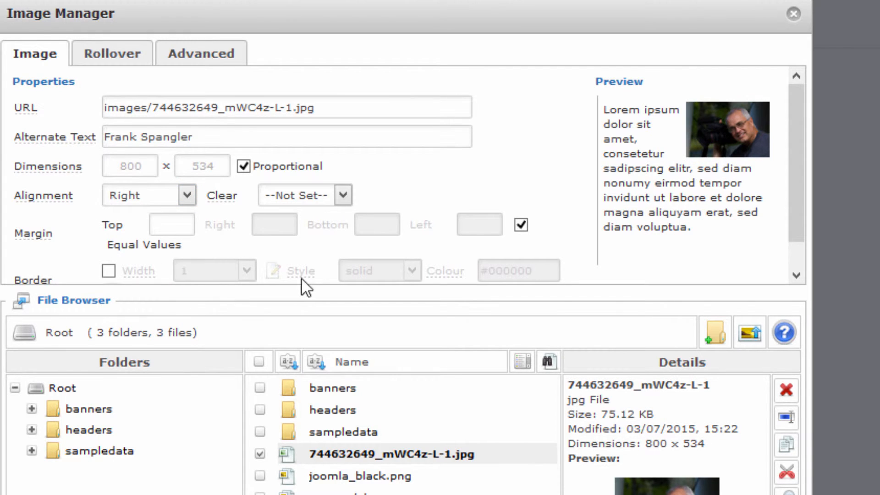
pyautogui.moveTo(626, 132)
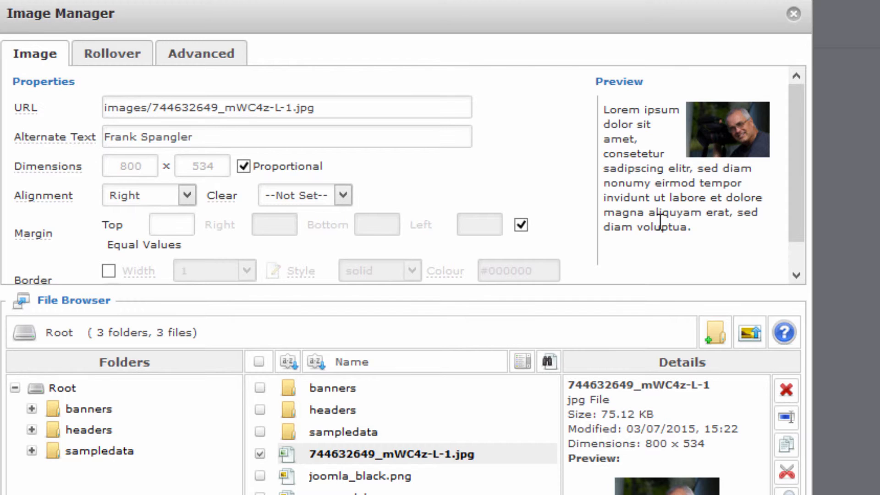
pyautogui.moveTo(696, 166)
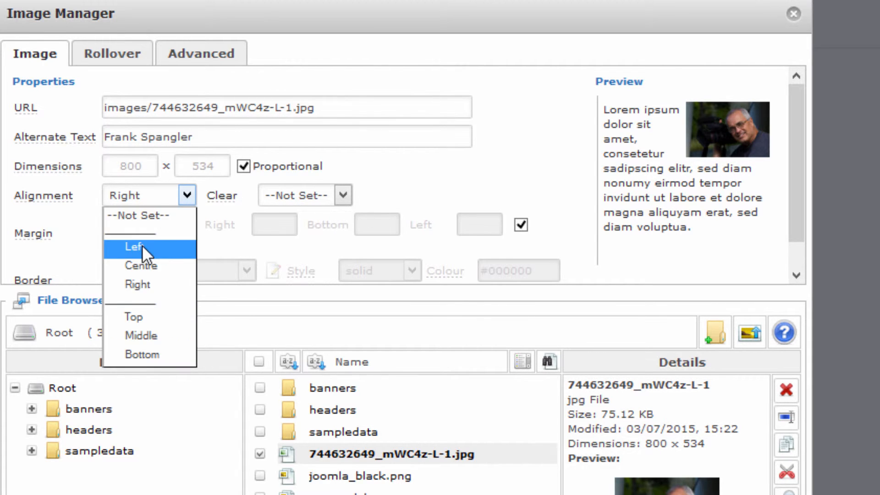
pyautogui.click(135, 248)
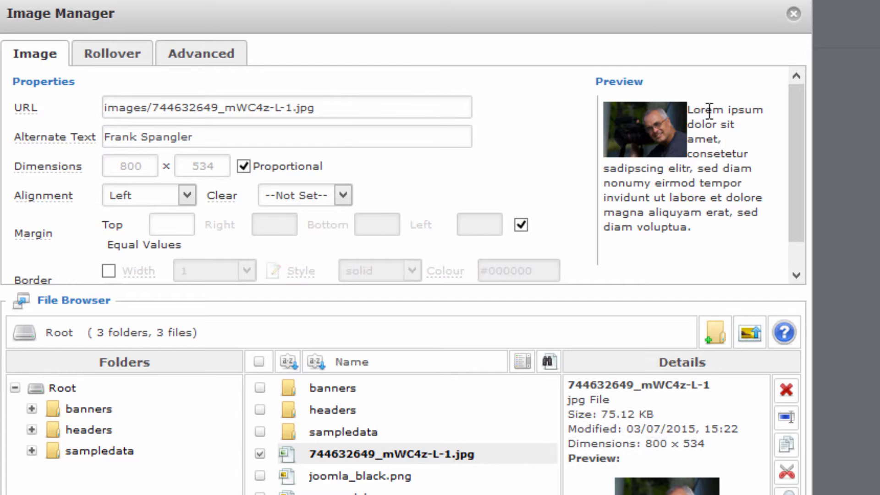
pyautogui.moveTo(690, 122)
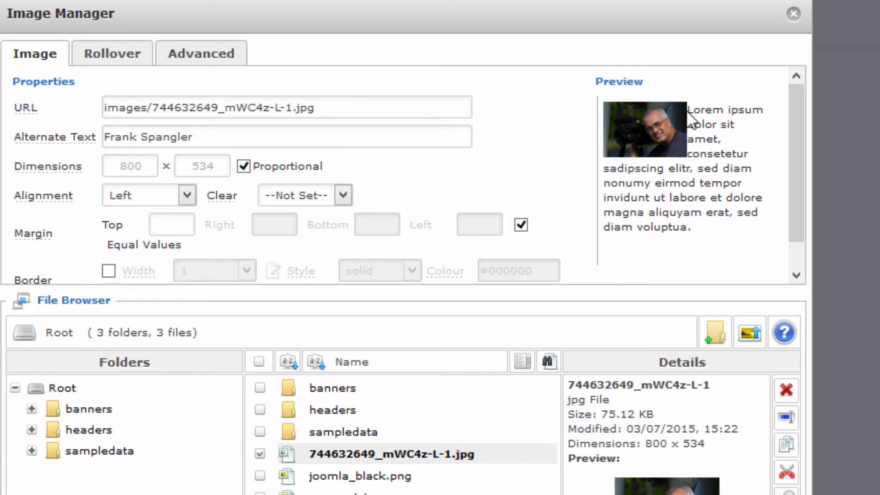
pyautogui.moveTo(703, 208)
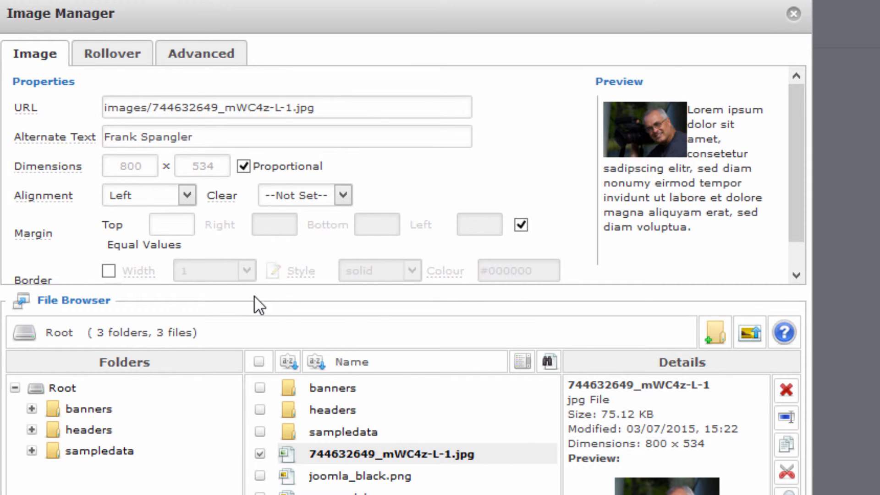
pyautogui.moveTo(542, 232)
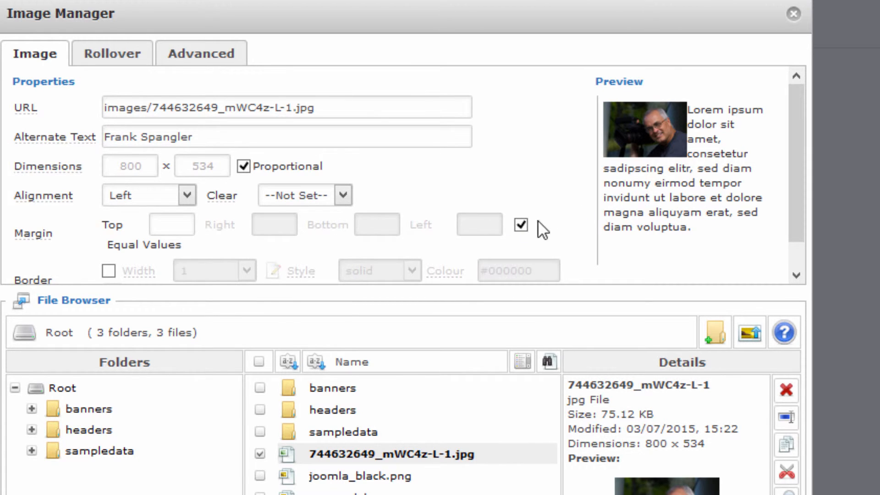
# Uncheck Equal Values and enter a right margin of 10 for the photo.
pyautogui.click(519, 225)
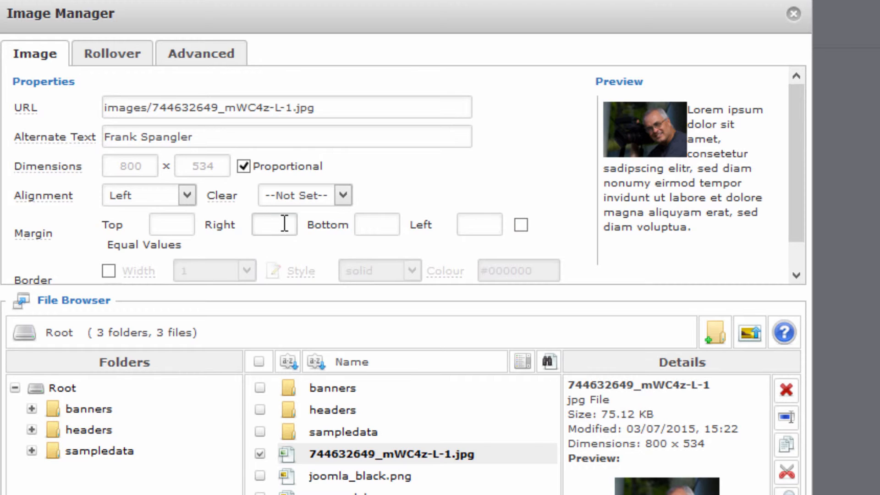
pyautogui.click(274, 225)
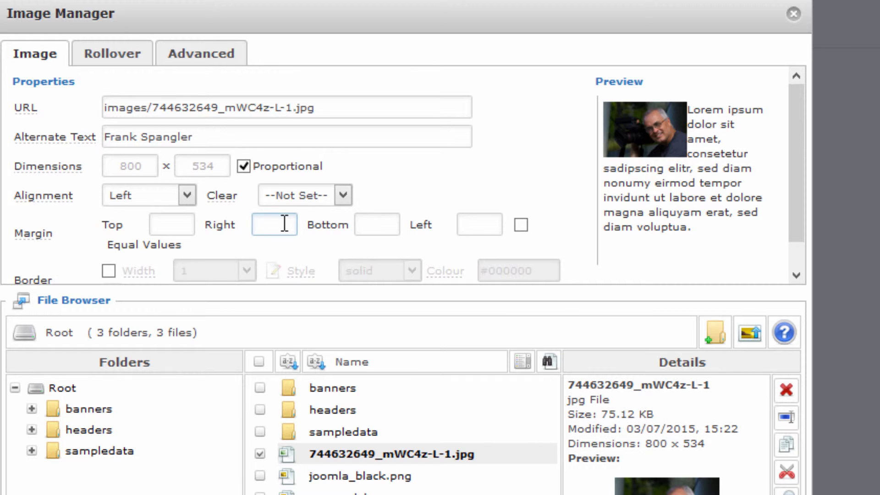
pyautogui.write('10')
pyautogui.click(377, 224)
pyautogui.write('5')
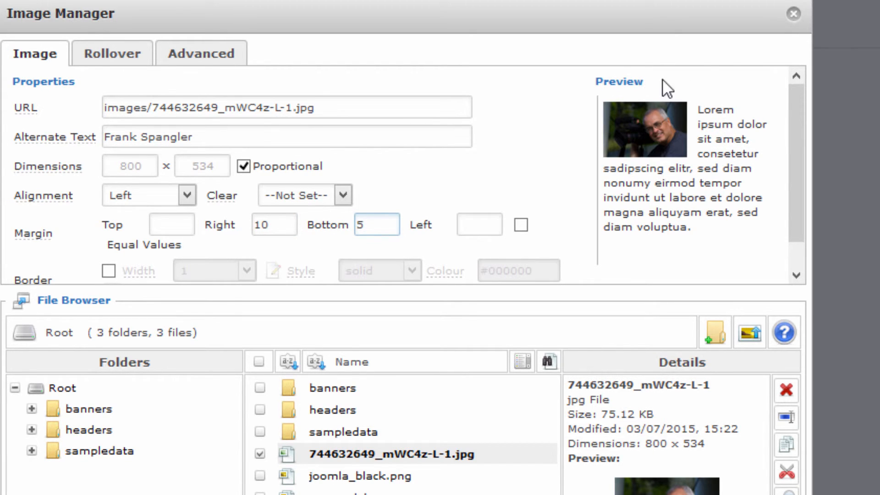
pyautogui.moveTo(689, 155)
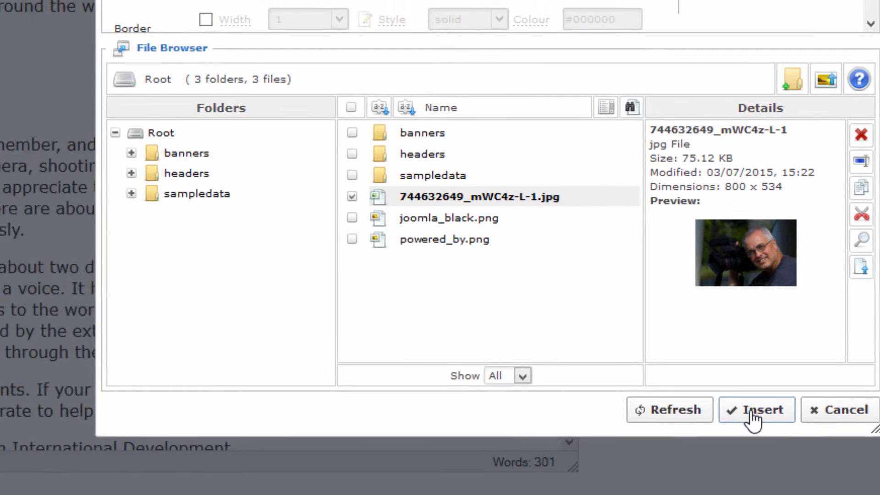
# Insert the Frank Spangler photo and review it beside the artist's quote.
pyautogui.click(756, 410)
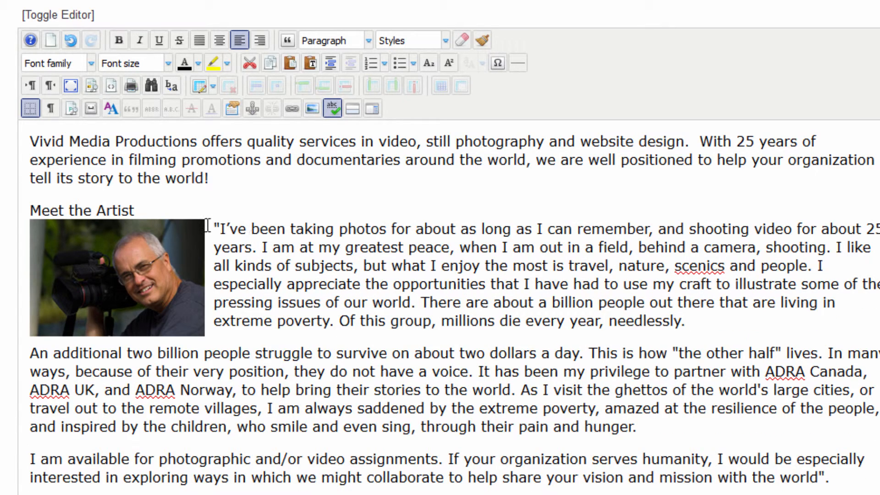
pyautogui.moveTo(150, 275)
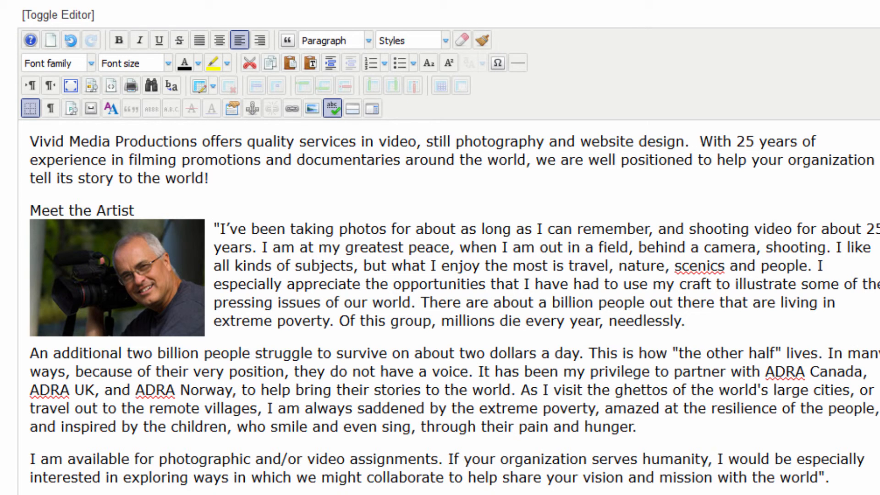
pyautogui.scroll(-3)
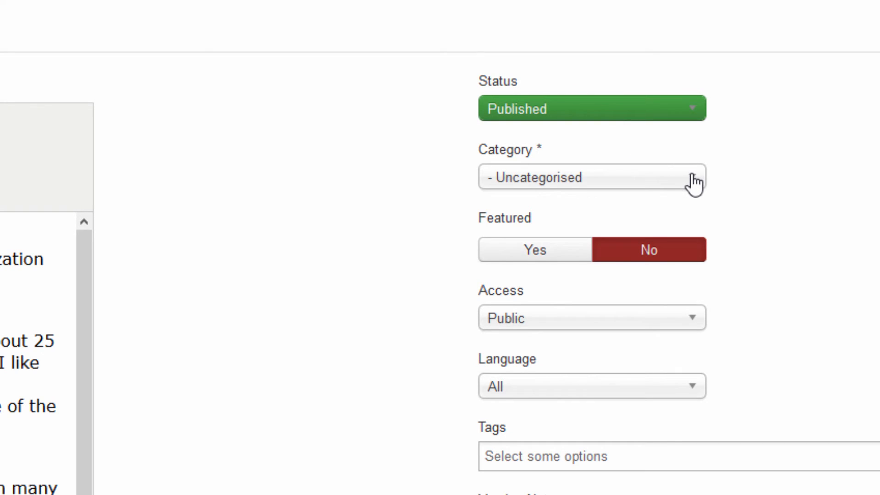
# Keep the About Us article's category set to Uncategorised.
pyautogui.click(591, 178)
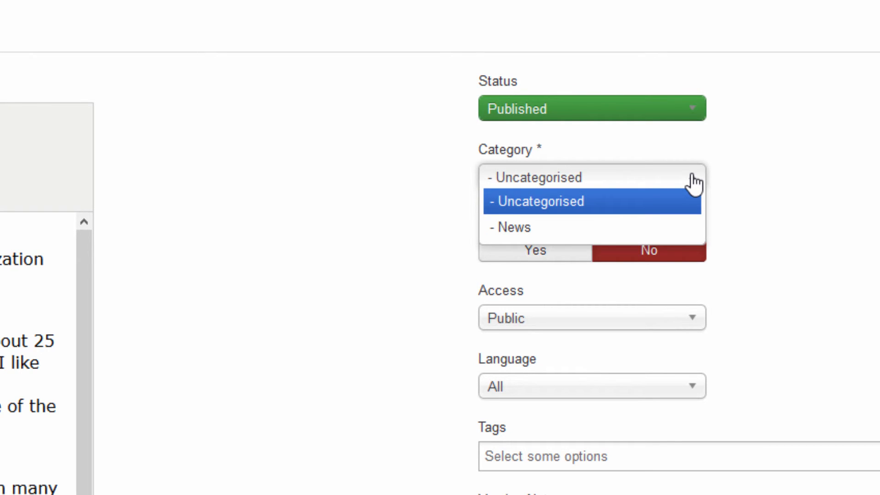
pyautogui.click(536, 201)
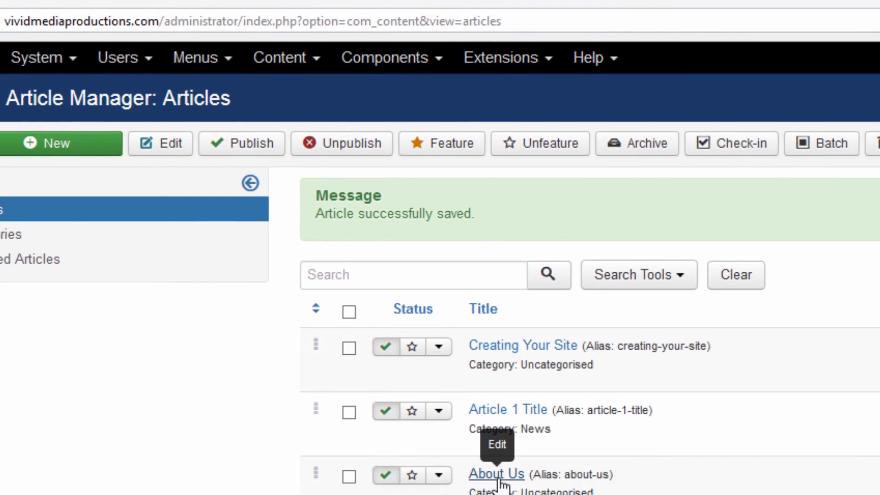
# Open the ABOUT menu item on the live frontend site.
pyautogui.scroll(-3)
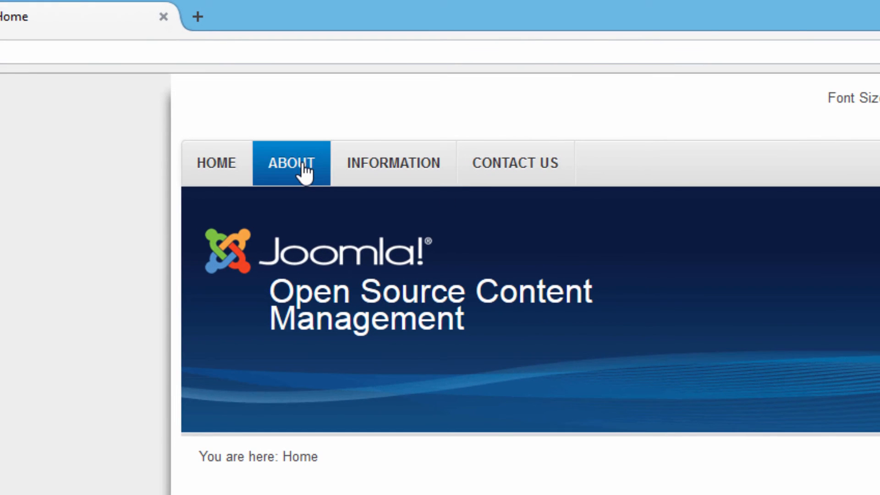
pyautogui.click(290, 163)
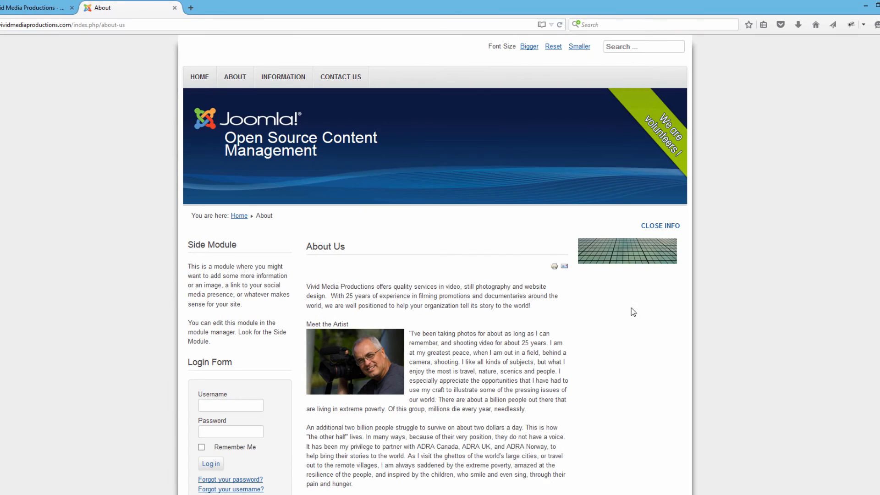